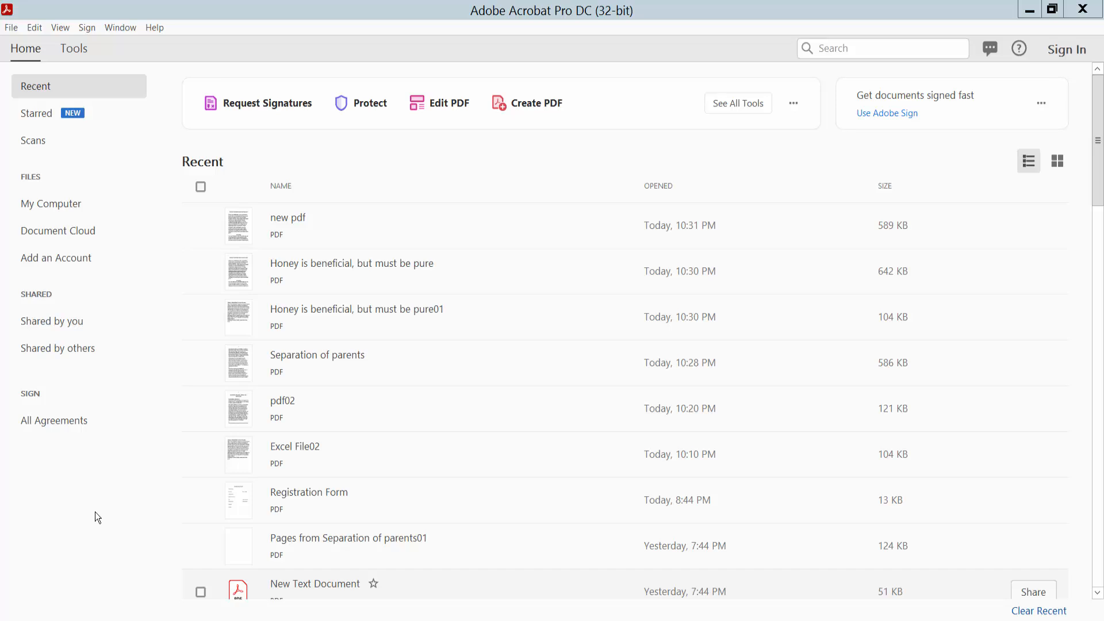
{"action": "mouse_move", "coordinate": [495, 323]}
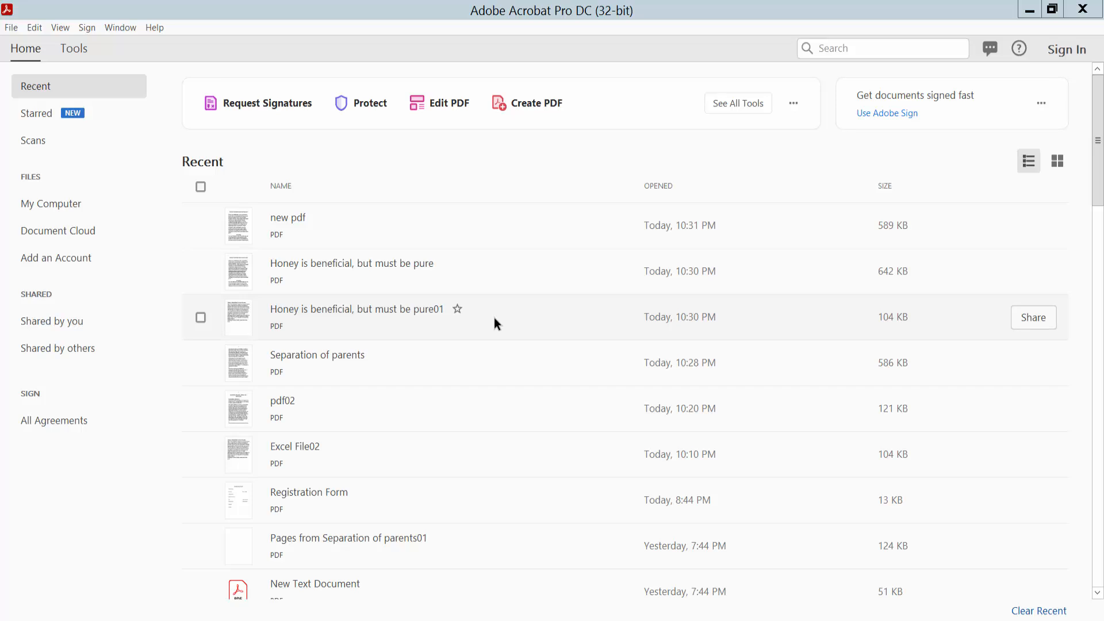
{"action": "mouse_move", "coordinate": [534, 216]}
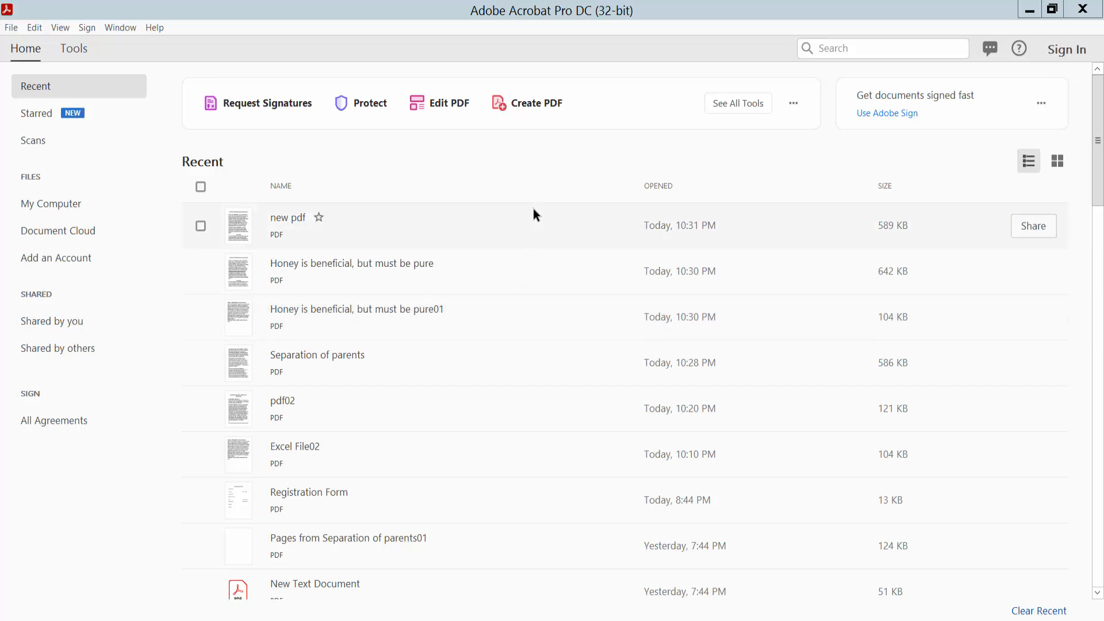
{"action": "mouse_move", "coordinate": [506, 26]}
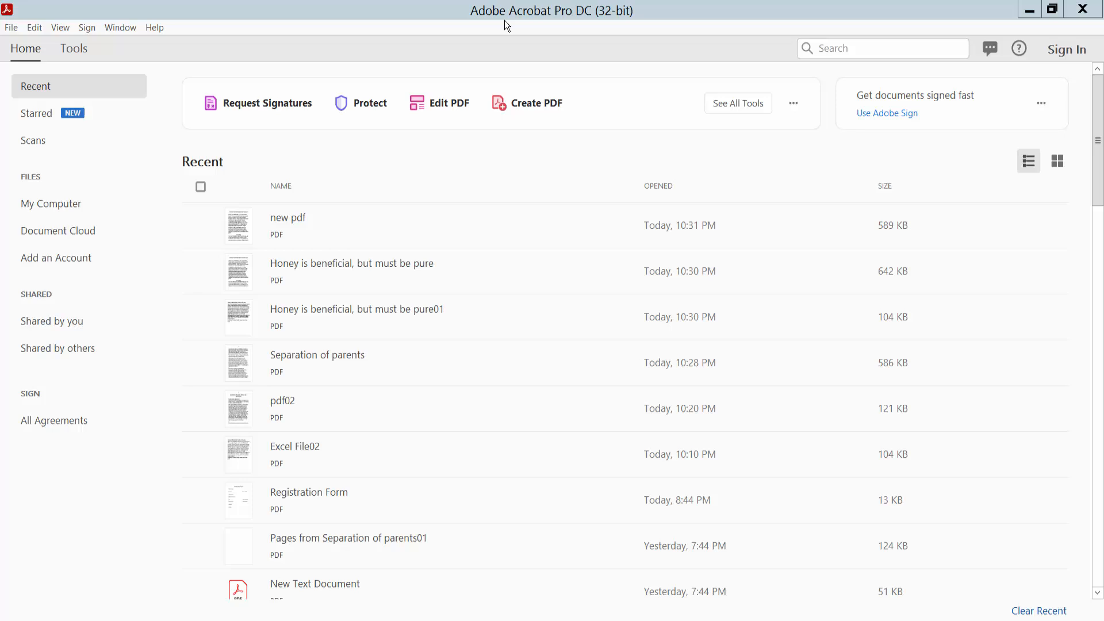
{"action": "mouse_move", "coordinate": [636, 130]}
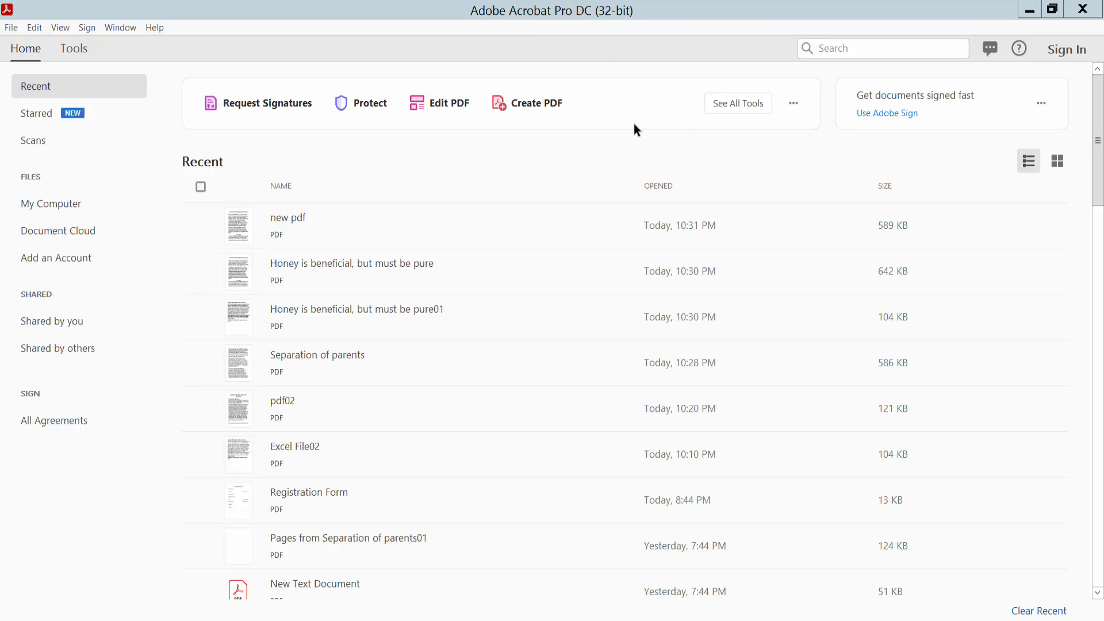
{"action": "mouse_move", "coordinate": [501, 301]}
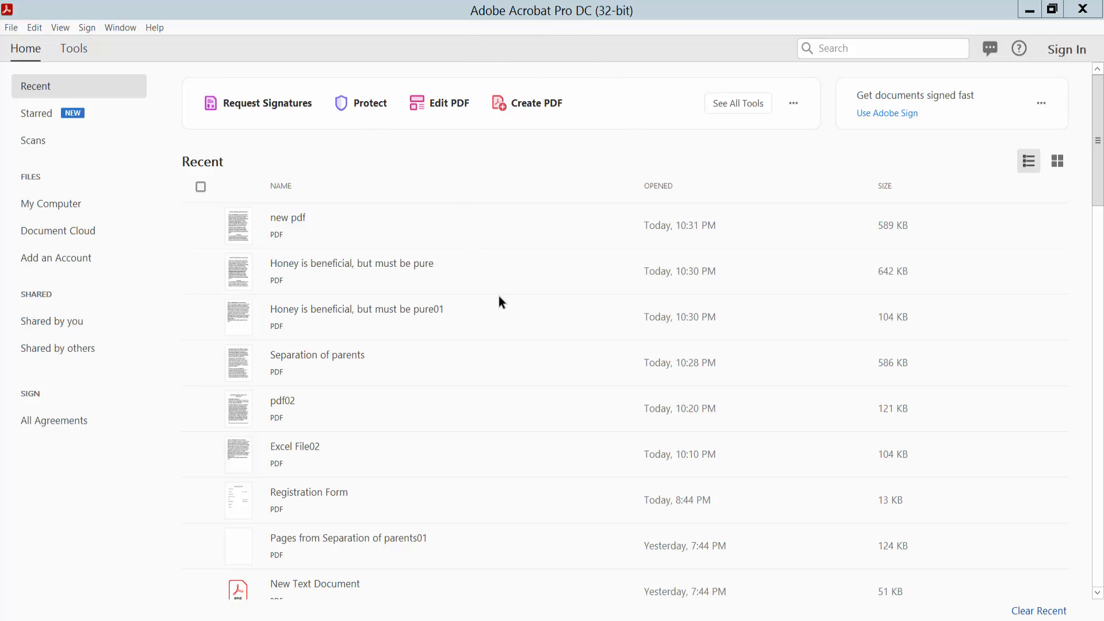
- Open Separation of parents and start inserting pages from 'new pdf' via page 1's thumbnail
{"action": "double_click", "coordinate": [317, 362]}
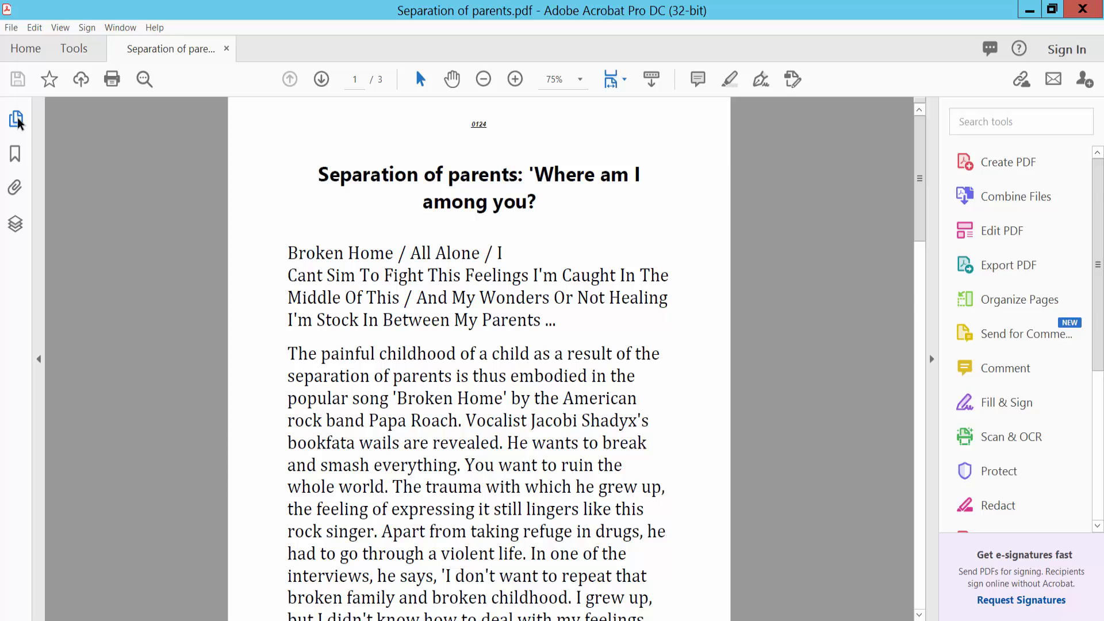
{"action": "left_click", "coordinate": [15, 119]}
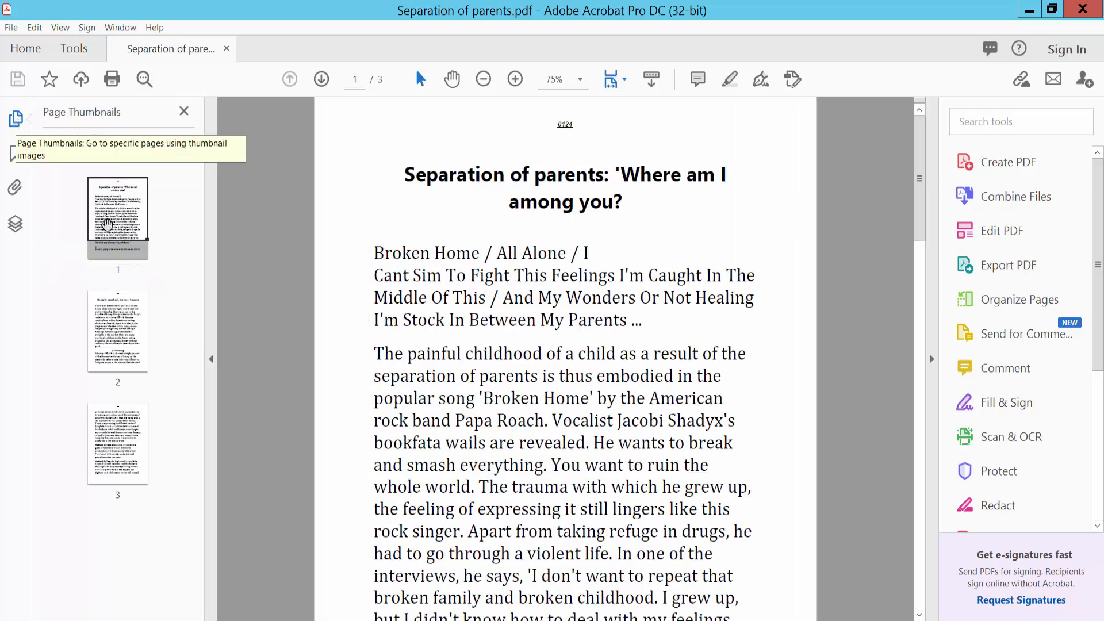
{"action": "right_click", "coordinate": [117, 218]}
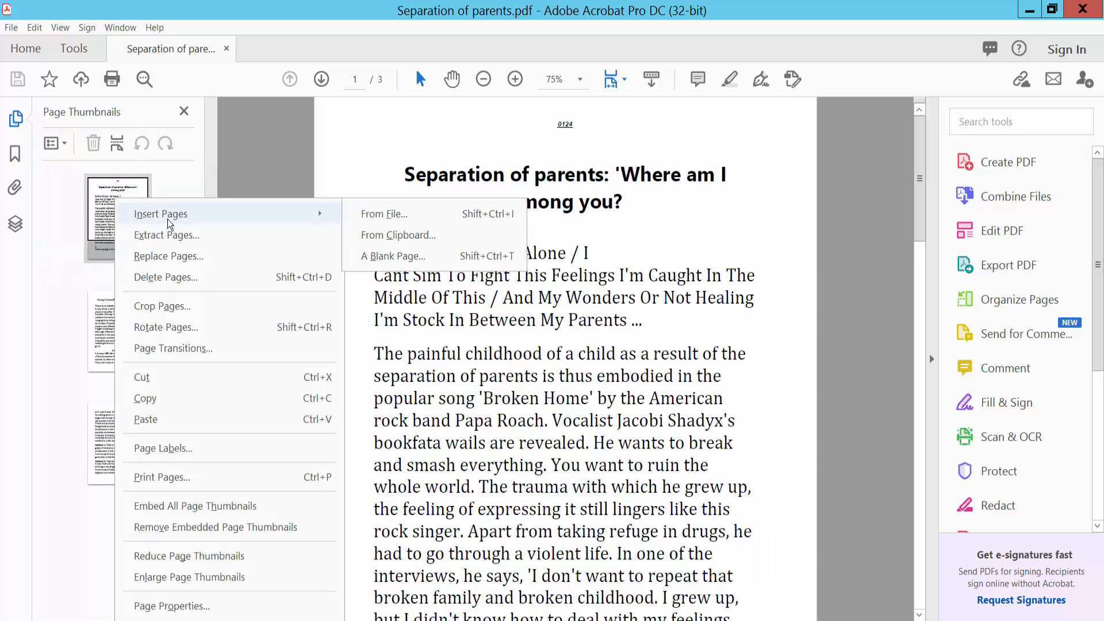
{"action": "mouse_move", "coordinate": [383, 213]}
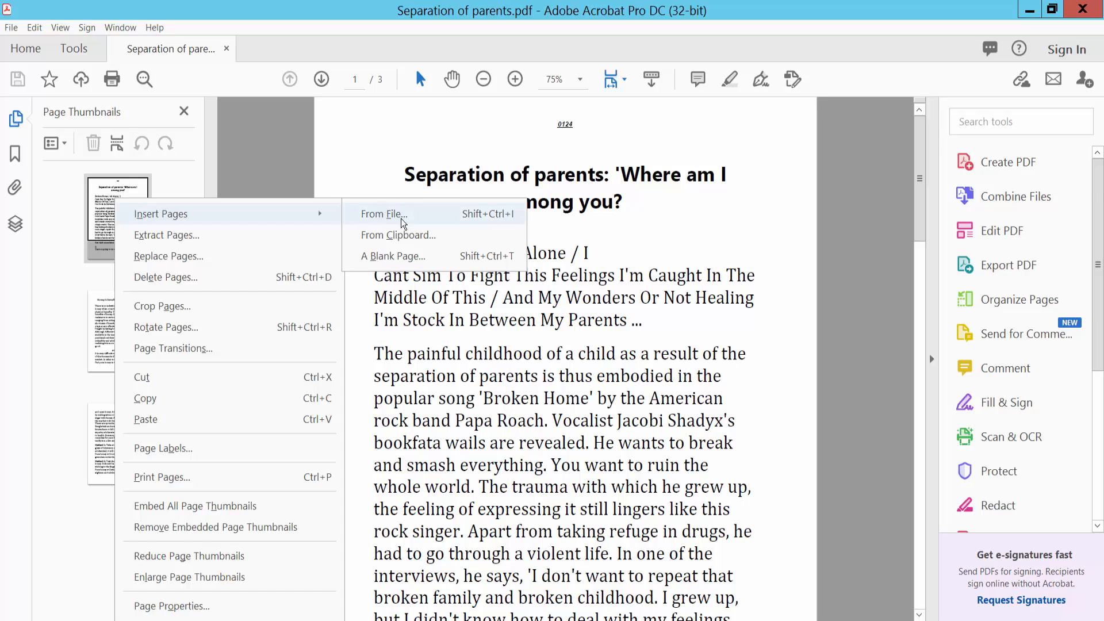
{"action": "left_click", "coordinate": [383, 214]}
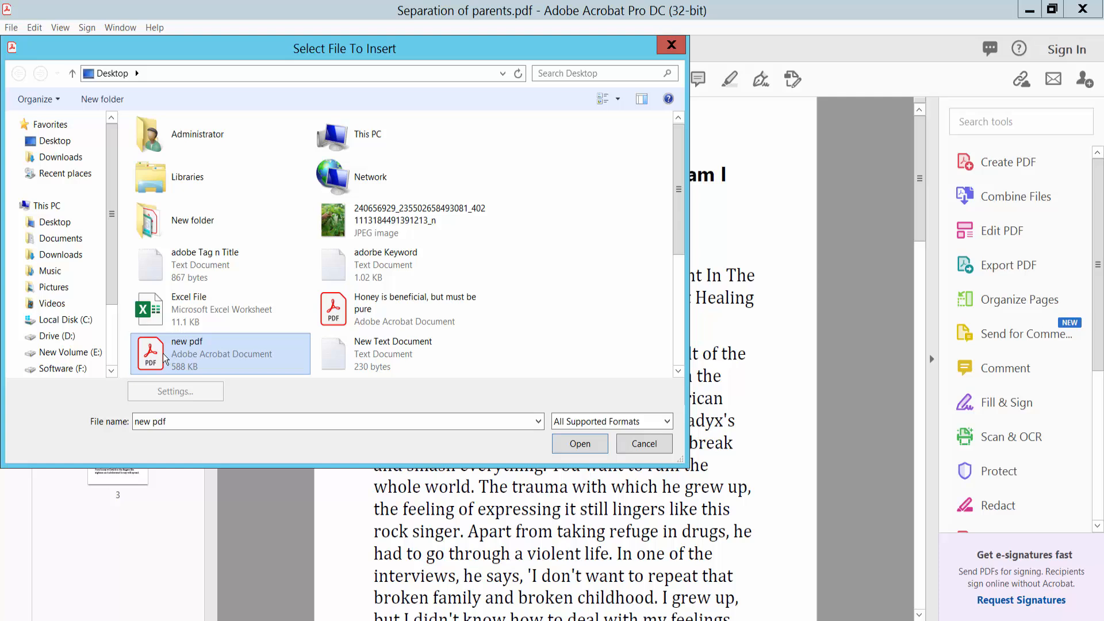
- Insert the 'new pdf' pages after page 2, making the document four pages
{"action": "left_click", "coordinate": [578, 443]}
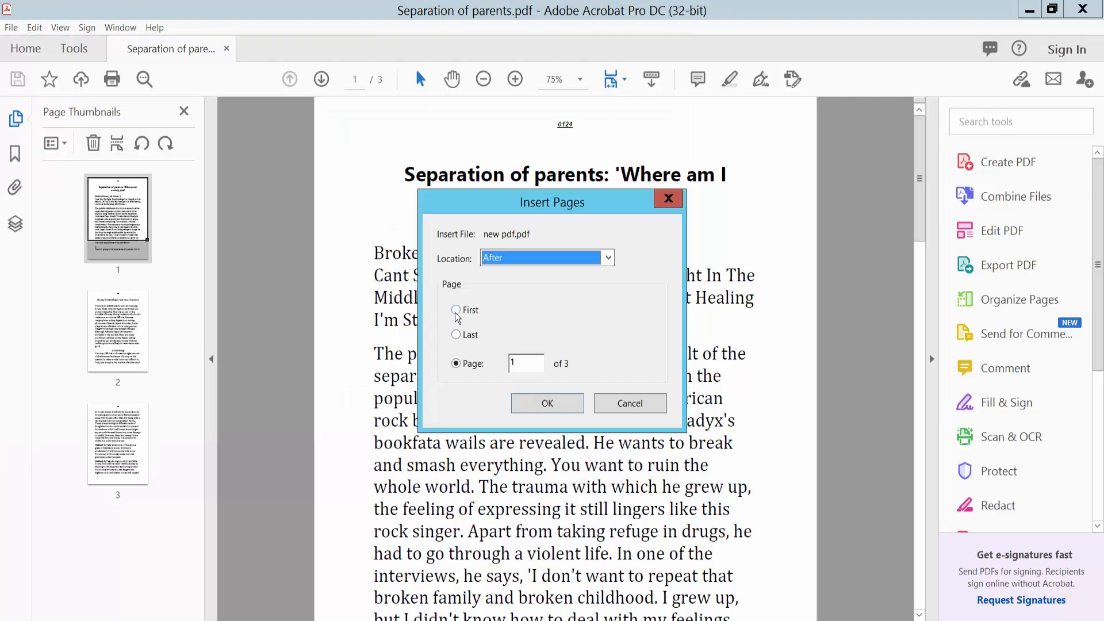
{"action": "left_click", "coordinate": [456, 310]}
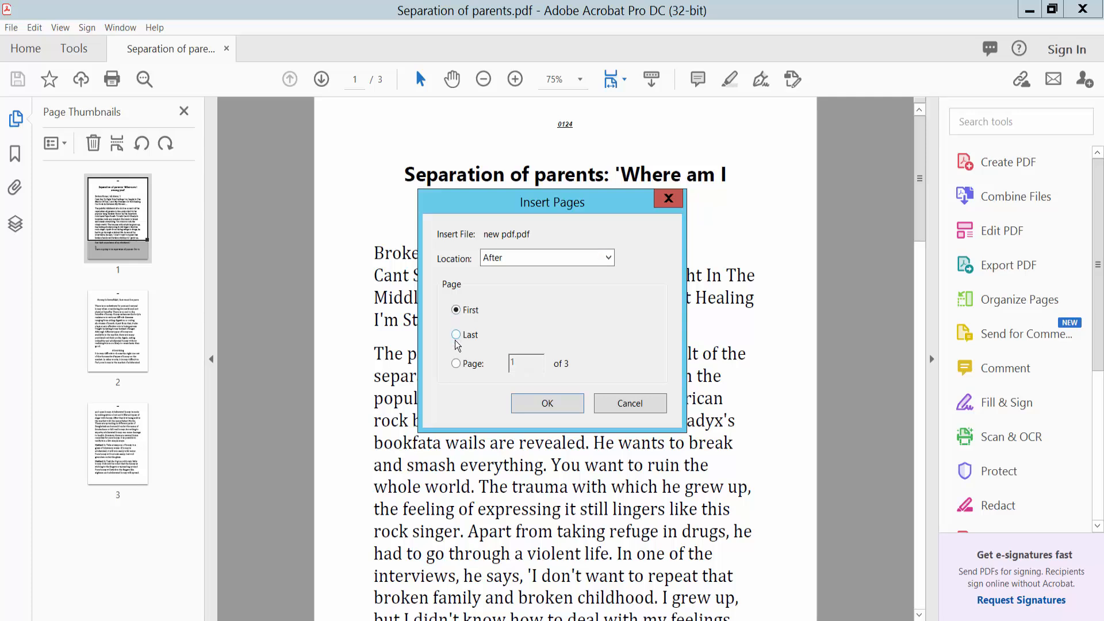
{"action": "left_click", "coordinate": [456, 335]}
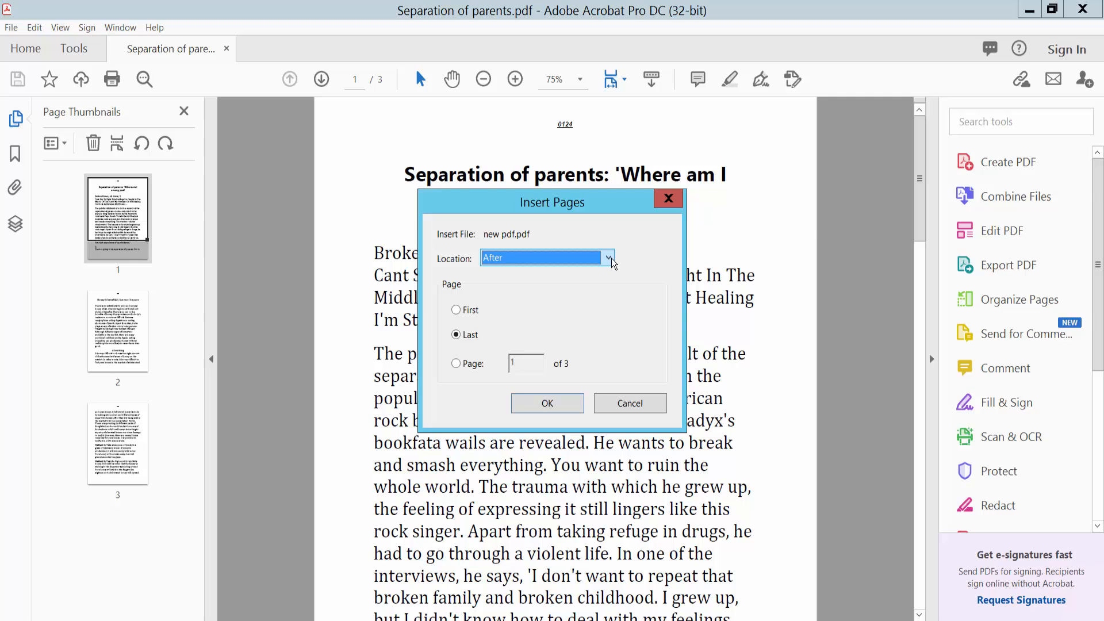
{"action": "left_click", "coordinate": [456, 364]}
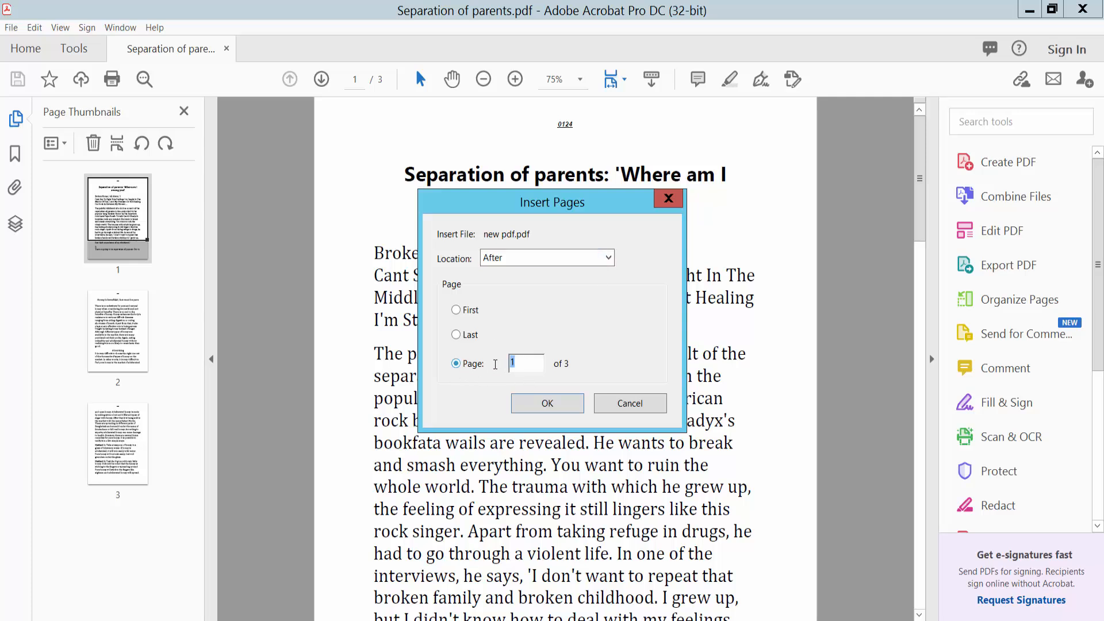
{"action": "type", "text": "2"}
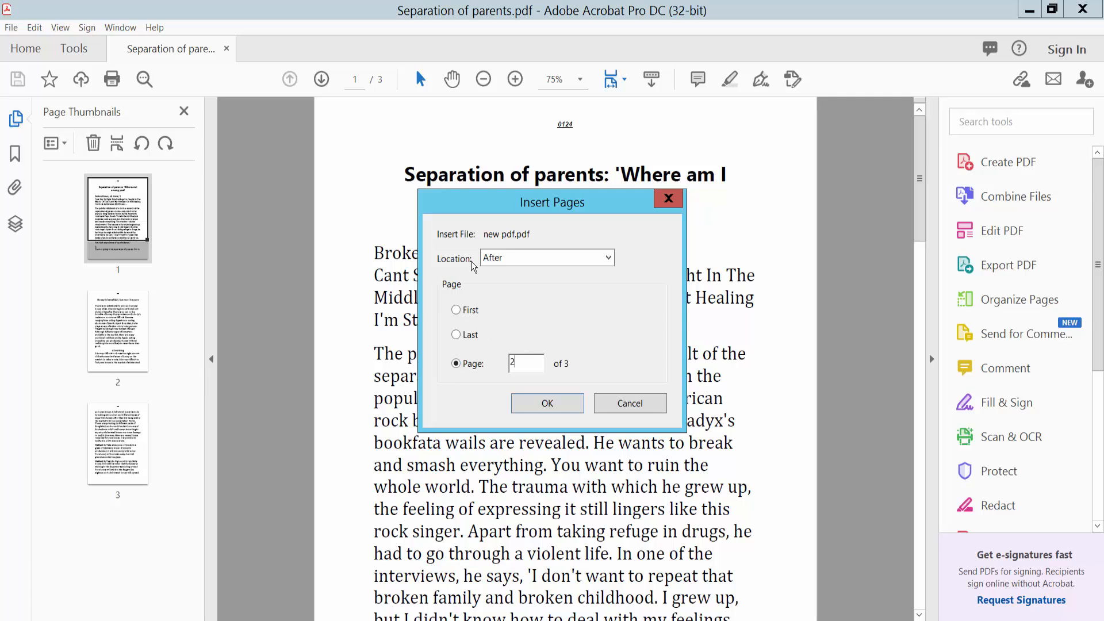
{"action": "left_click", "coordinate": [547, 403]}
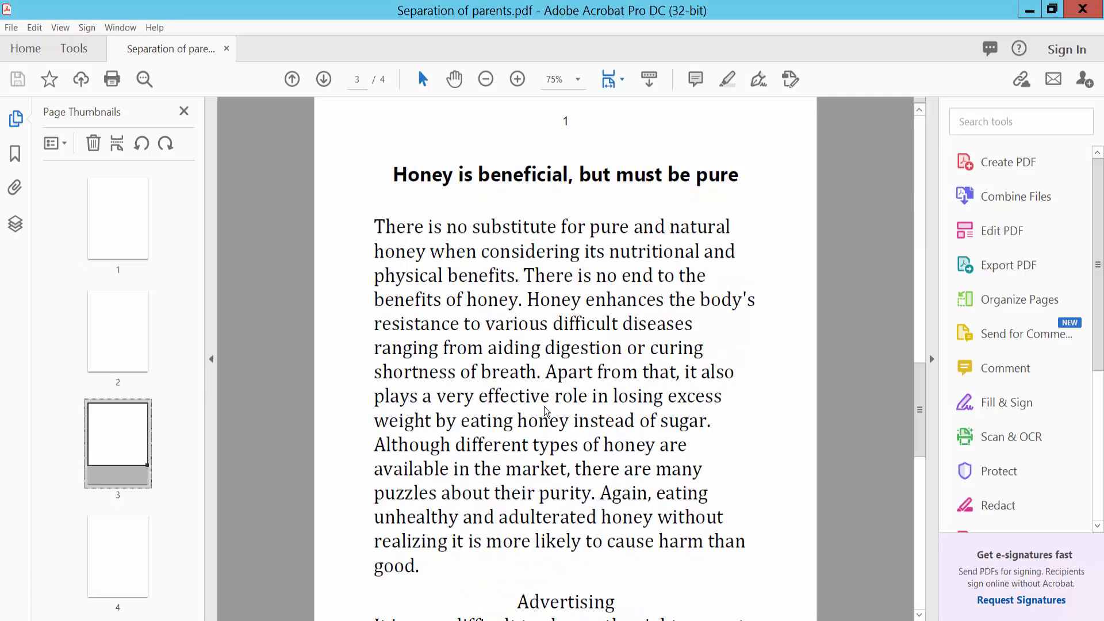
- Scroll through the four pages and return to the page 1 thumbnail
{"action": "scroll", "scroll_direction": "down", "scroll_amount": 3}
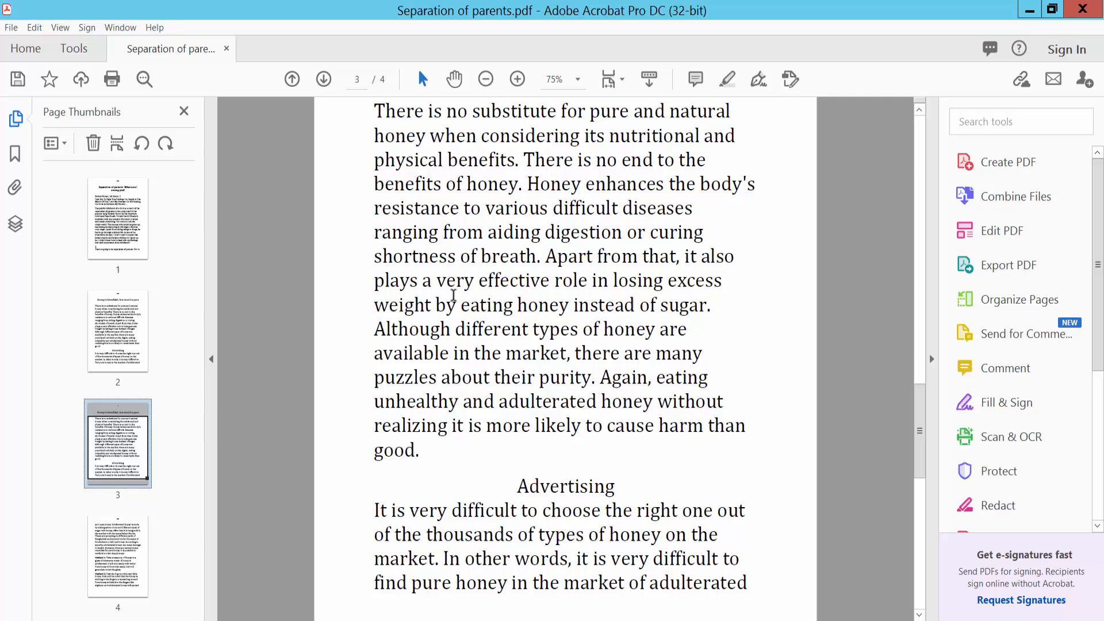
{"action": "scroll", "scroll_direction": "up", "scroll_amount": 3}
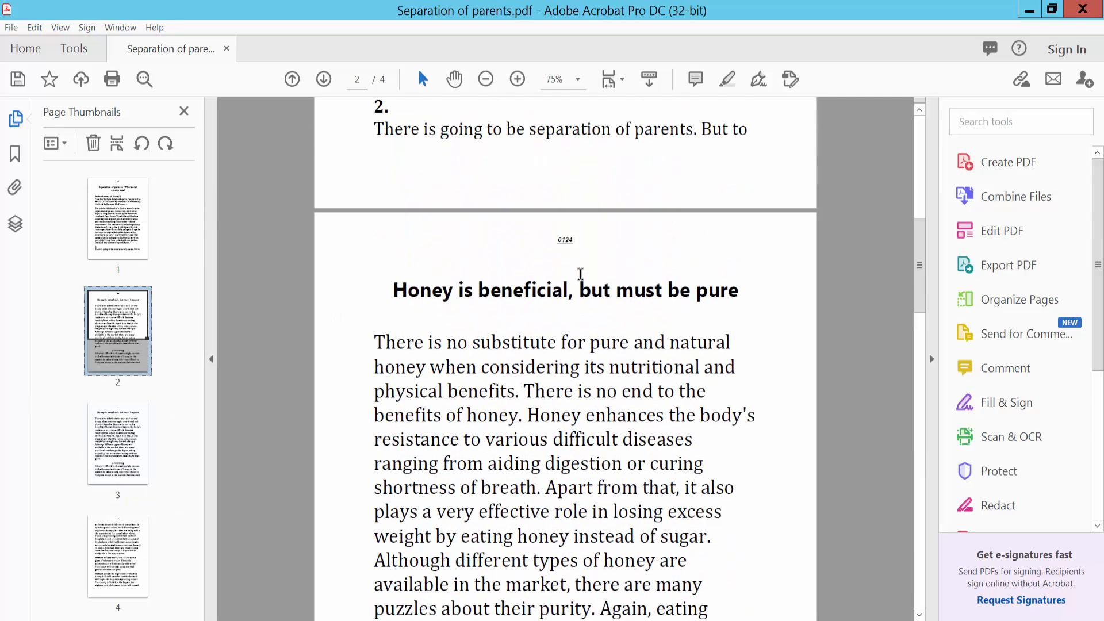
{"action": "scroll", "scroll_direction": "up", "scroll_amount": 3}
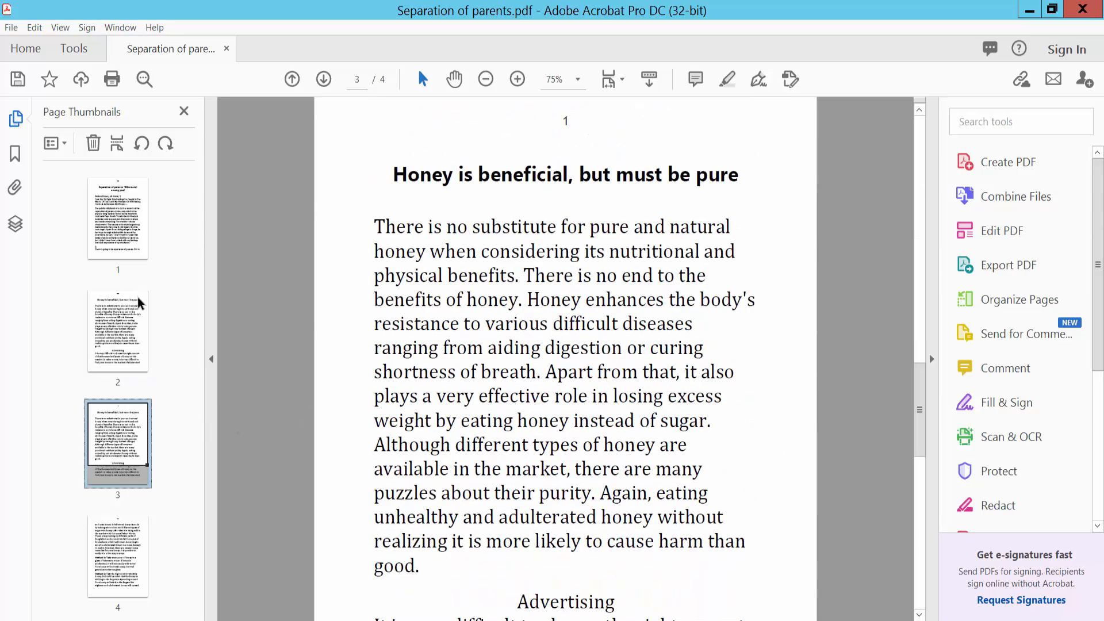
{"action": "left_click", "coordinate": [117, 217]}
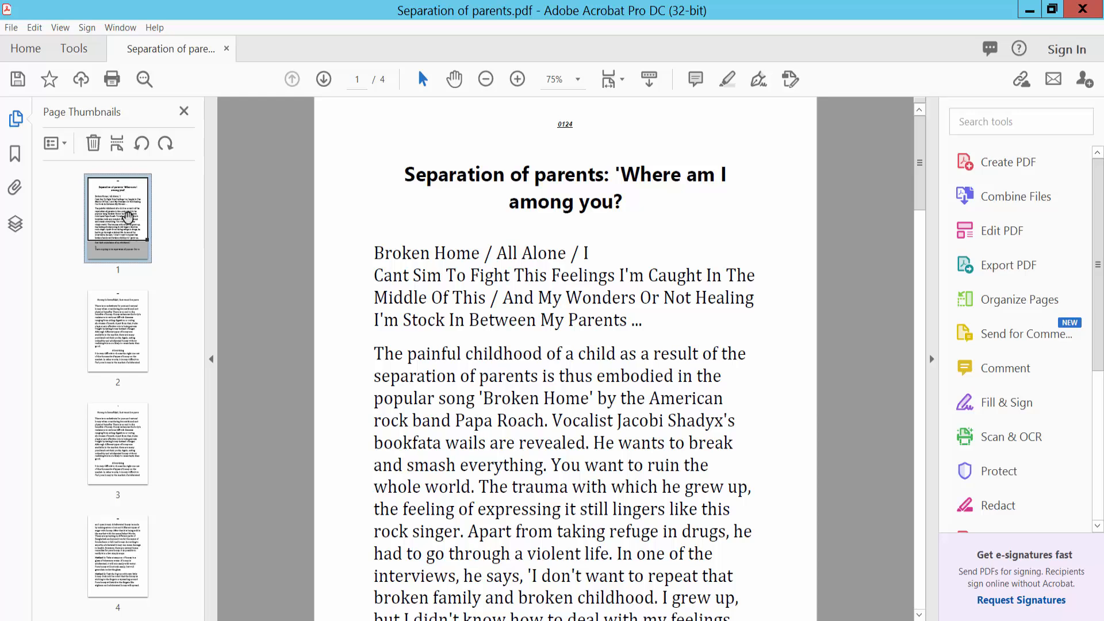
- Open the Organize Pages tool from the Tools overview
{"action": "left_click", "coordinate": [73, 48]}
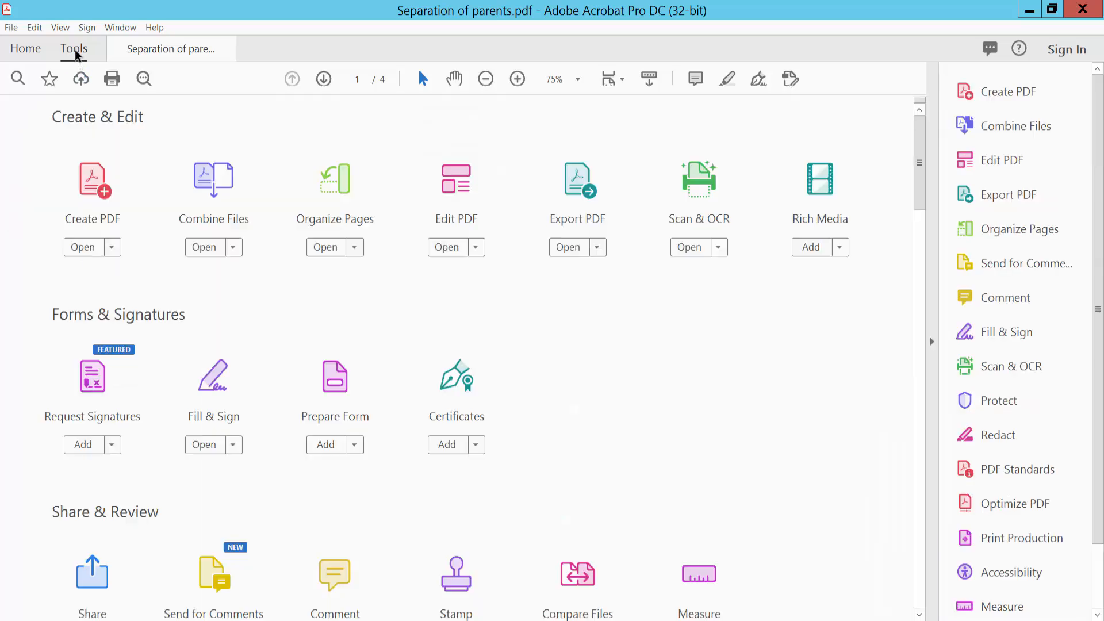
{"action": "left_click", "coordinate": [73, 48]}
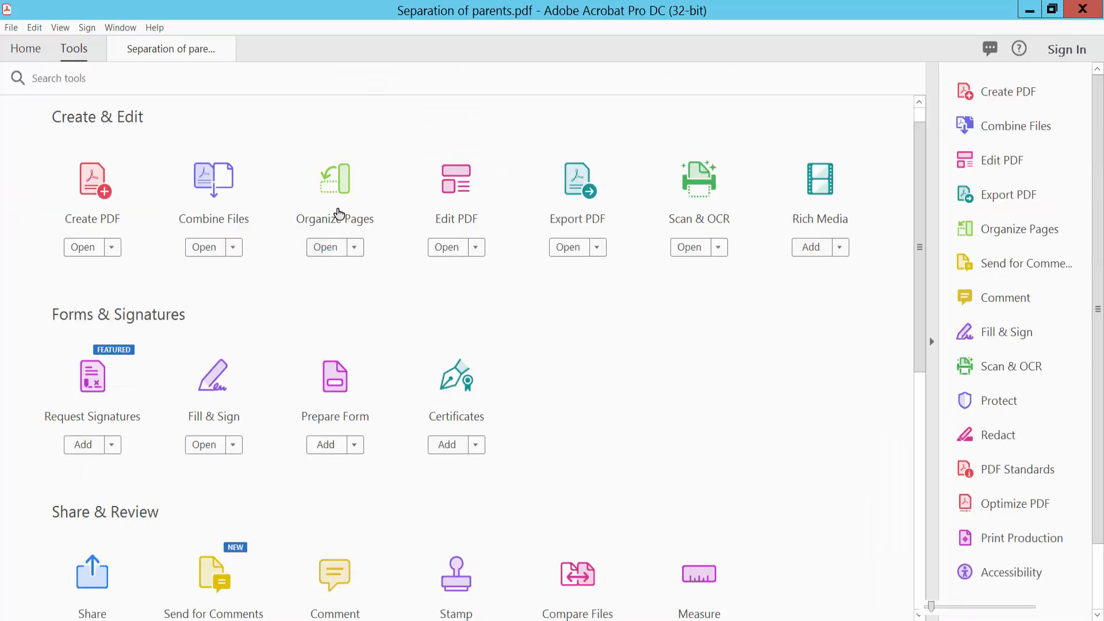
{"action": "left_click", "coordinate": [325, 246]}
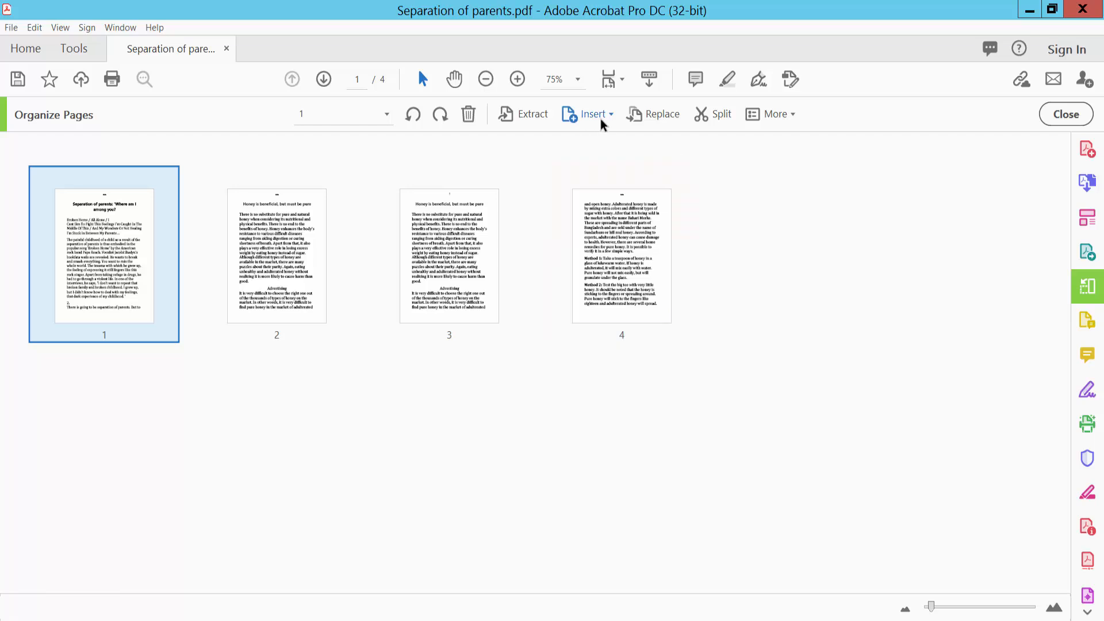
- Choose Insert from File and select the Registration Form PDF on the Desktop
{"action": "left_click", "coordinate": [593, 113]}
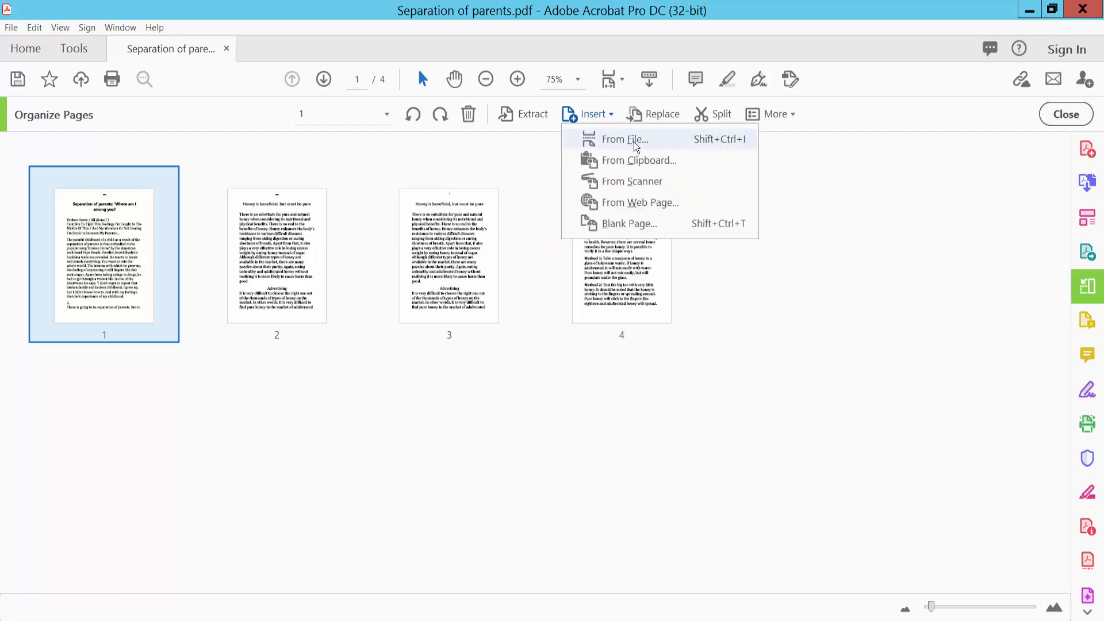
{"action": "left_click", "coordinate": [624, 139]}
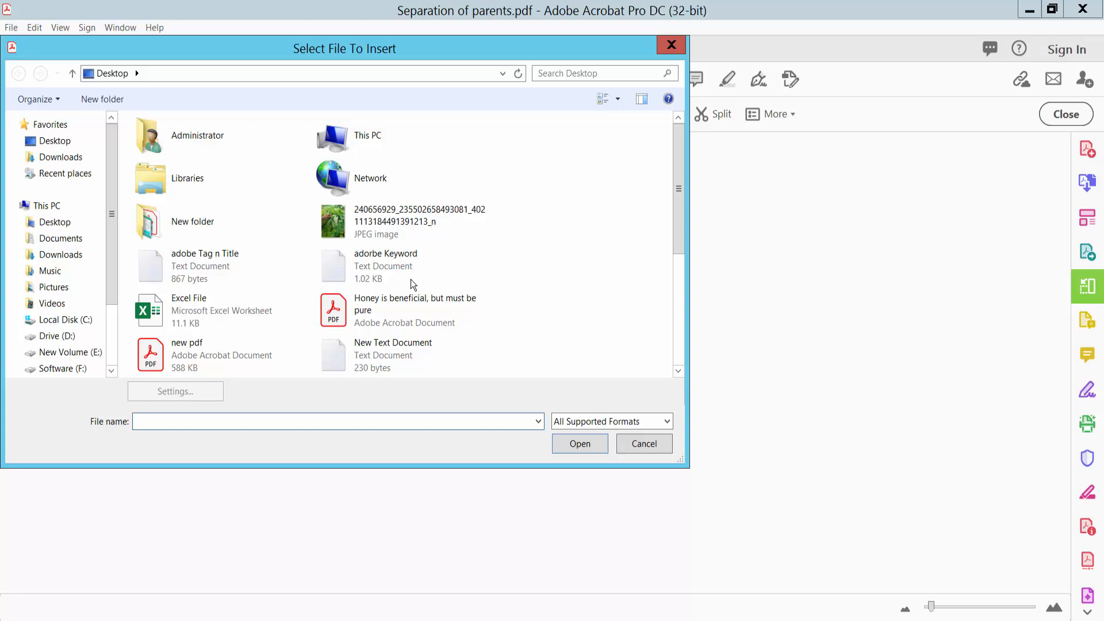
{"action": "left_click", "coordinate": [221, 354]}
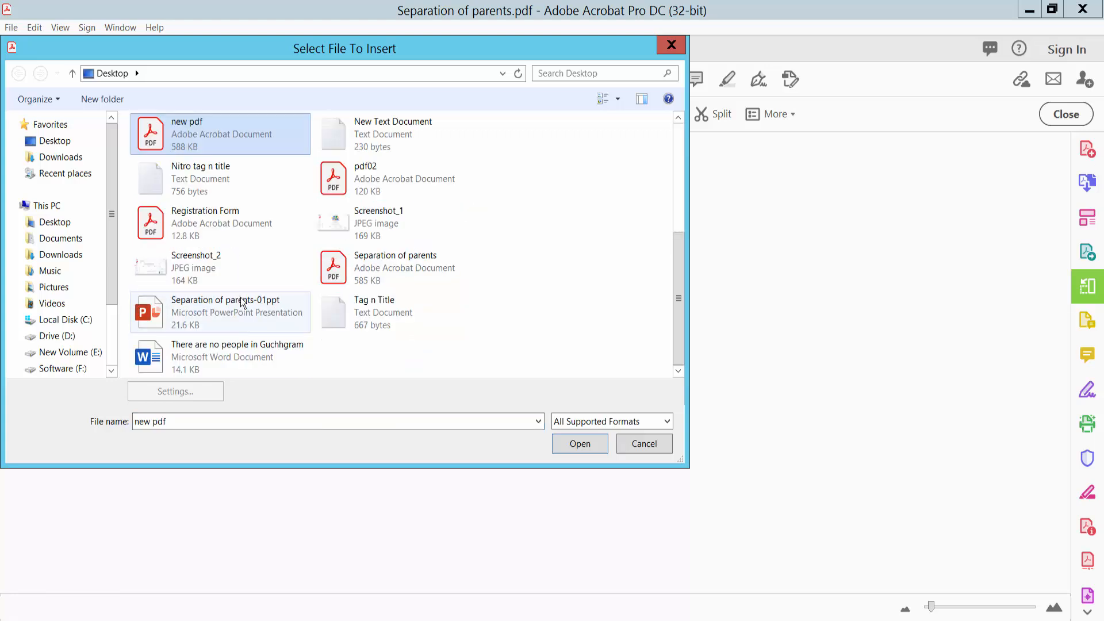
{"action": "left_click", "coordinate": [205, 222]}
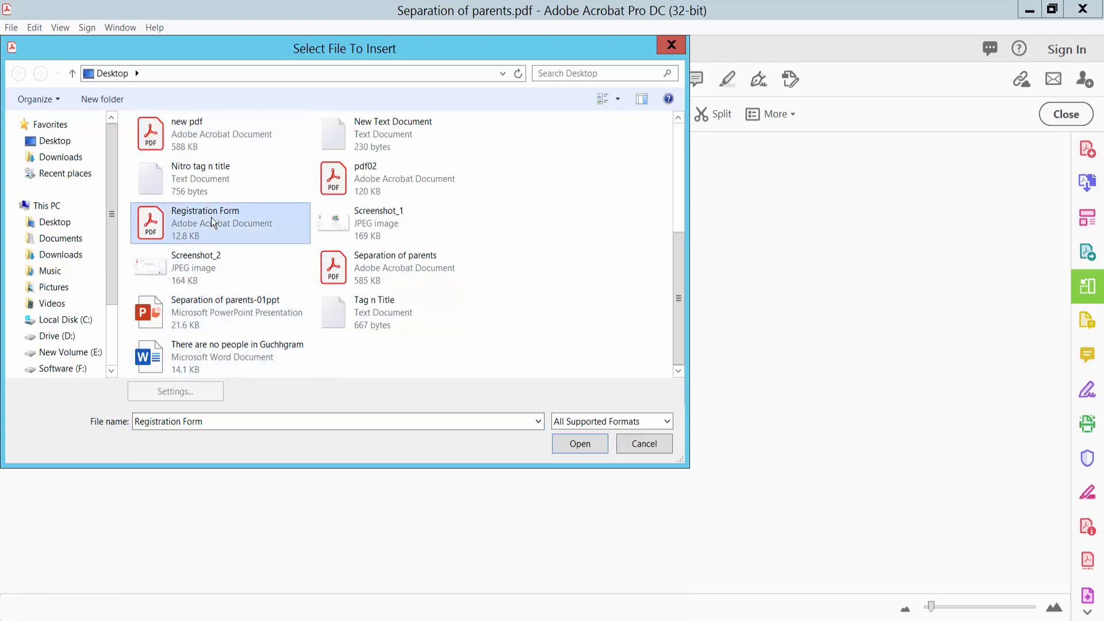
- Insert the Registration Form as page one, drag it to the front, then select page 3
{"action": "left_click", "coordinate": [578, 443]}
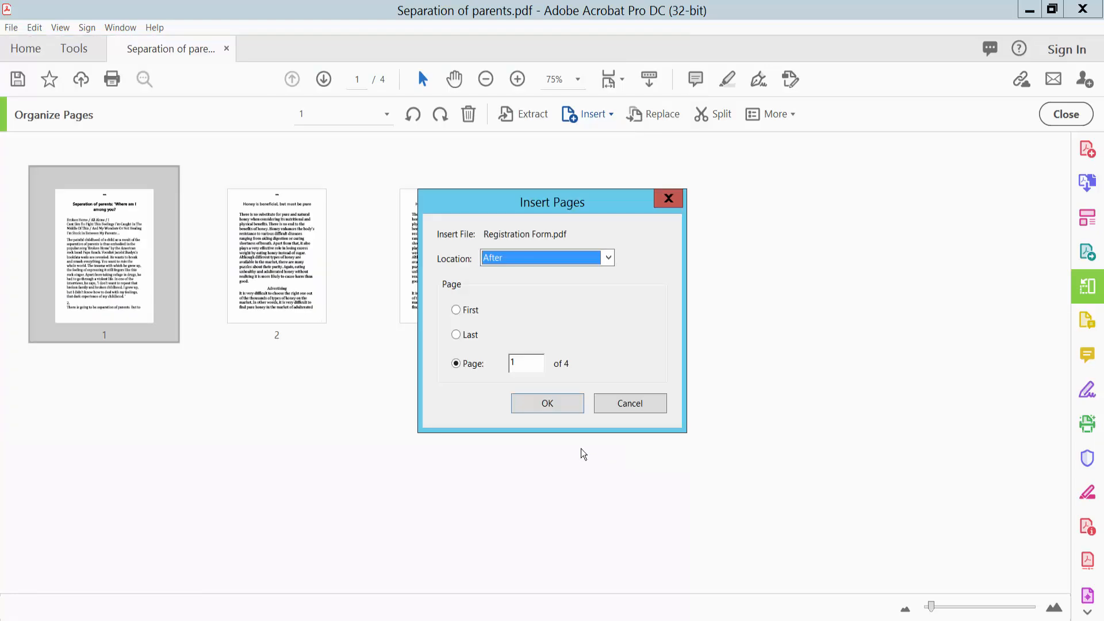
{"action": "left_click", "coordinate": [456, 310]}
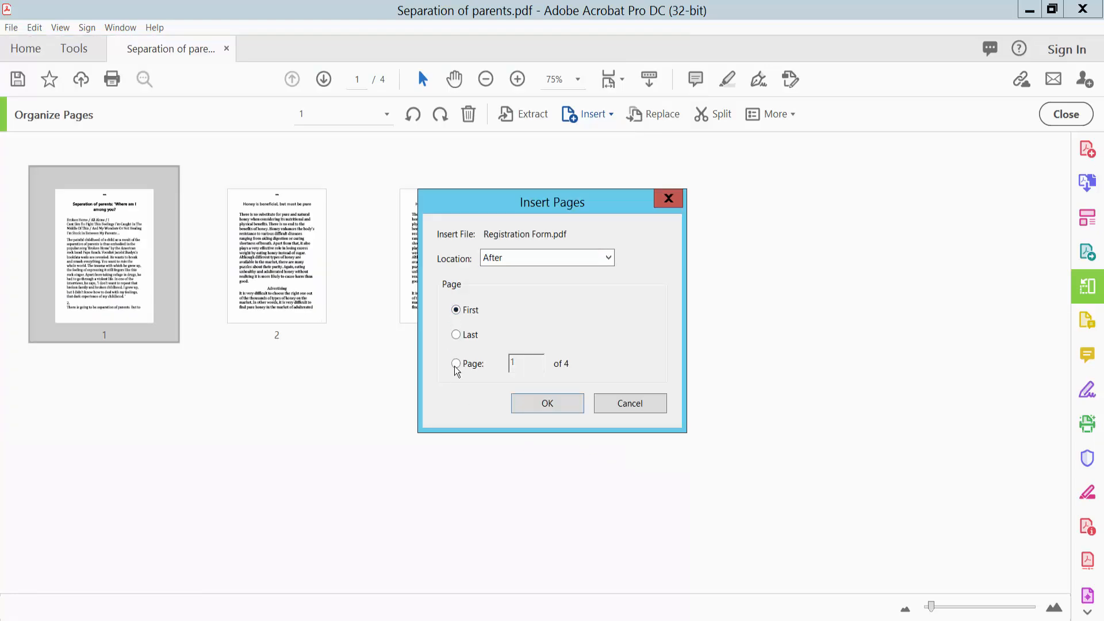
{"action": "mouse_move", "coordinate": [546, 403]}
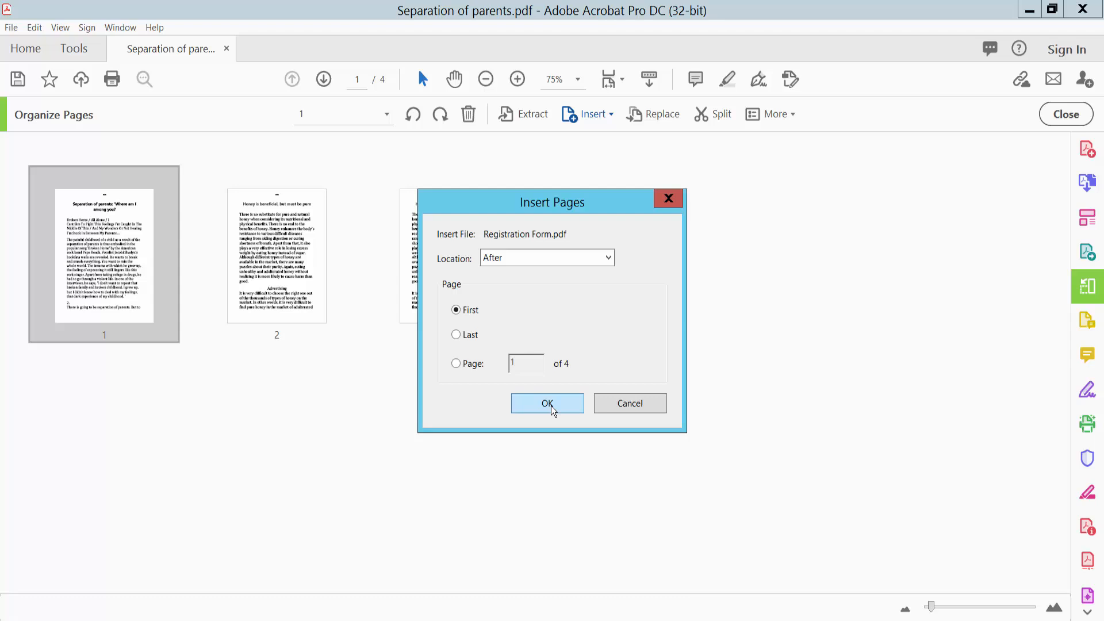
{"action": "left_click", "coordinate": [548, 402]}
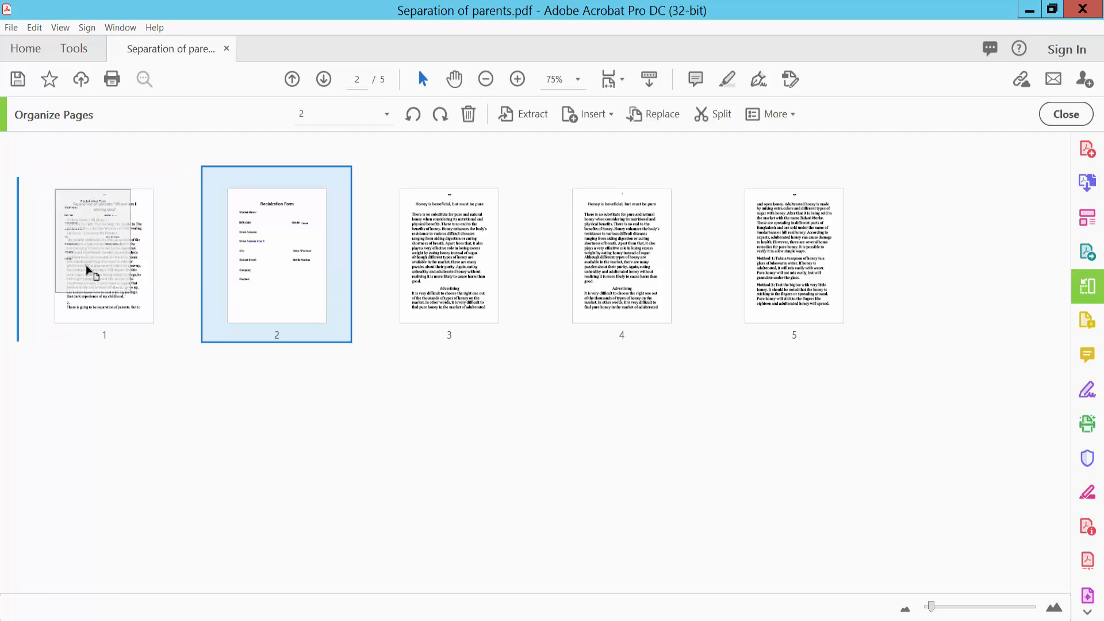
{"action": "left_click_drag", "start_coordinate": [276, 254], "coordinate": [104, 254]}
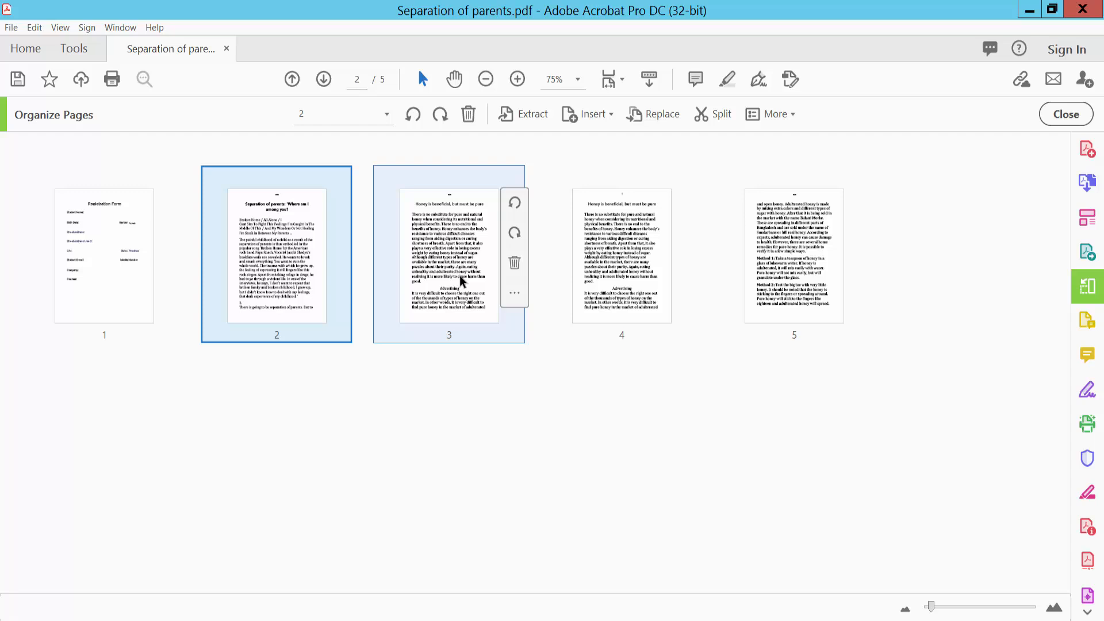
{"action": "left_click", "coordinate": [448, 255]}
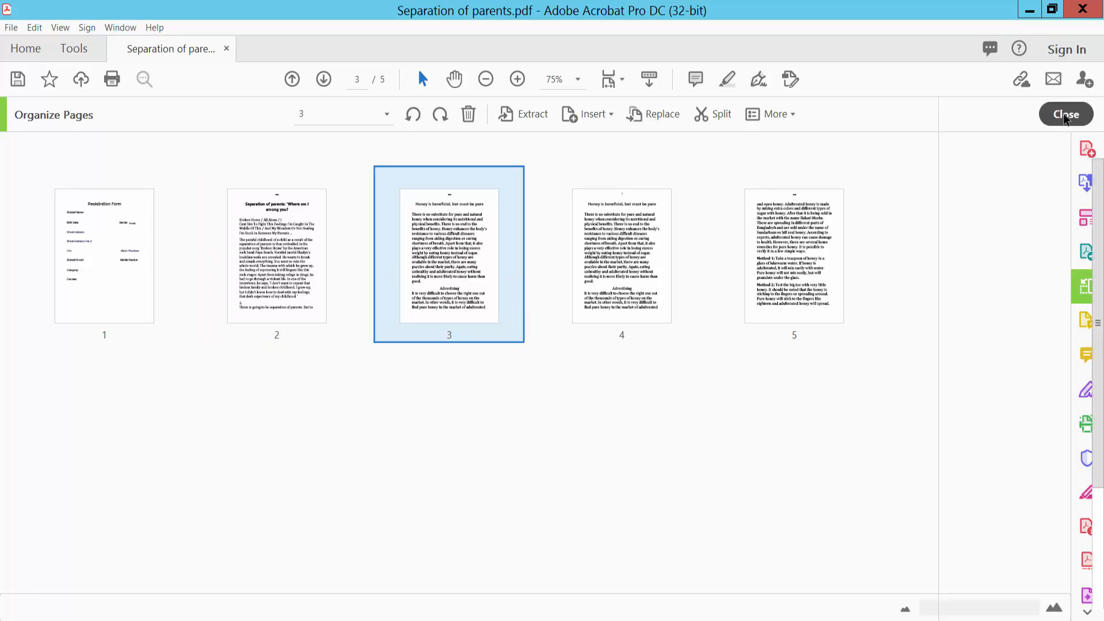
- Close Organize Pages and view page 2, the Separation of parents article
{"action": "left_click", "coordinate": [1065, 114]}
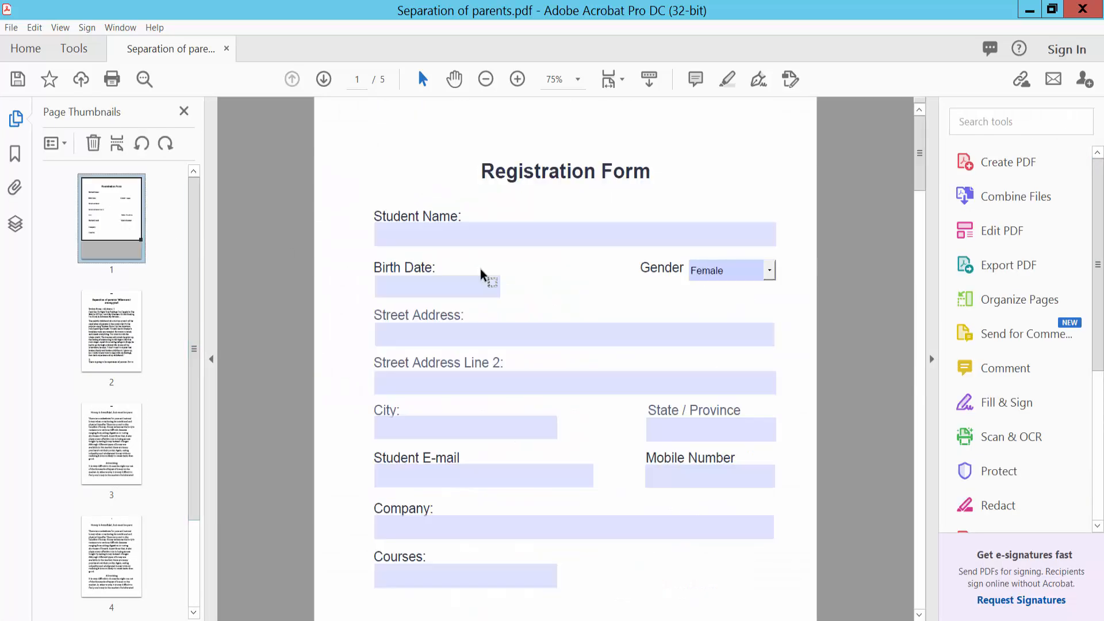
{"action": "mouse_move", "coordinate": [487, 275]}
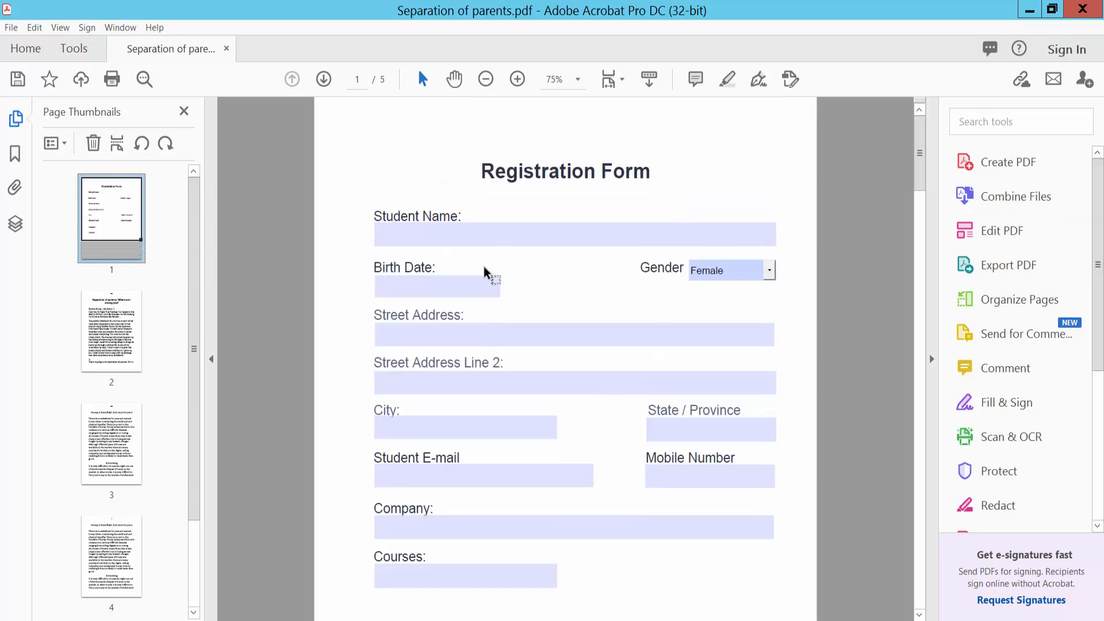
{"action": "left_click", "coordinate": [110, 332]}
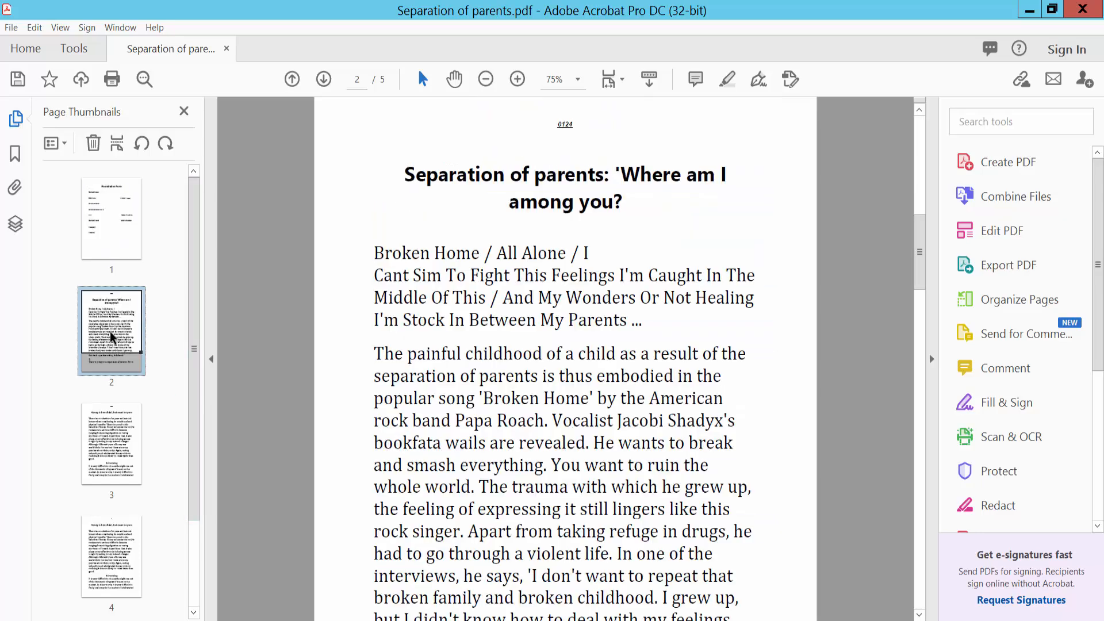
{"action": "mouse_move", "coordinate": [111, 330]}
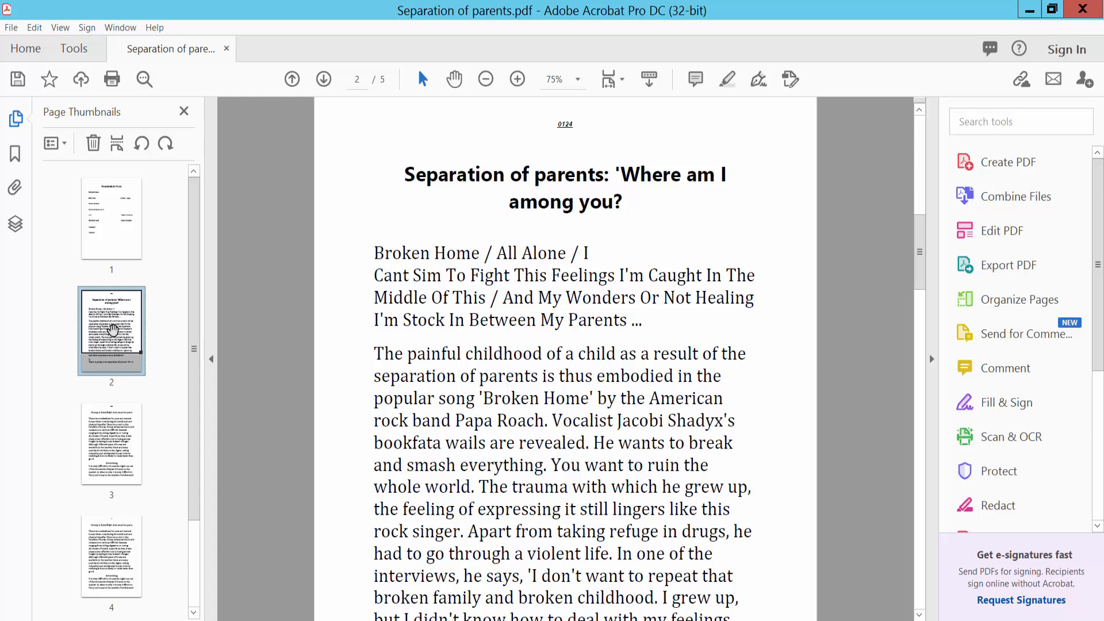
- Delete the selected page 2, the Separation of parents article, and confirm
{"action": "right_click", "coordinate": [111, 331]}
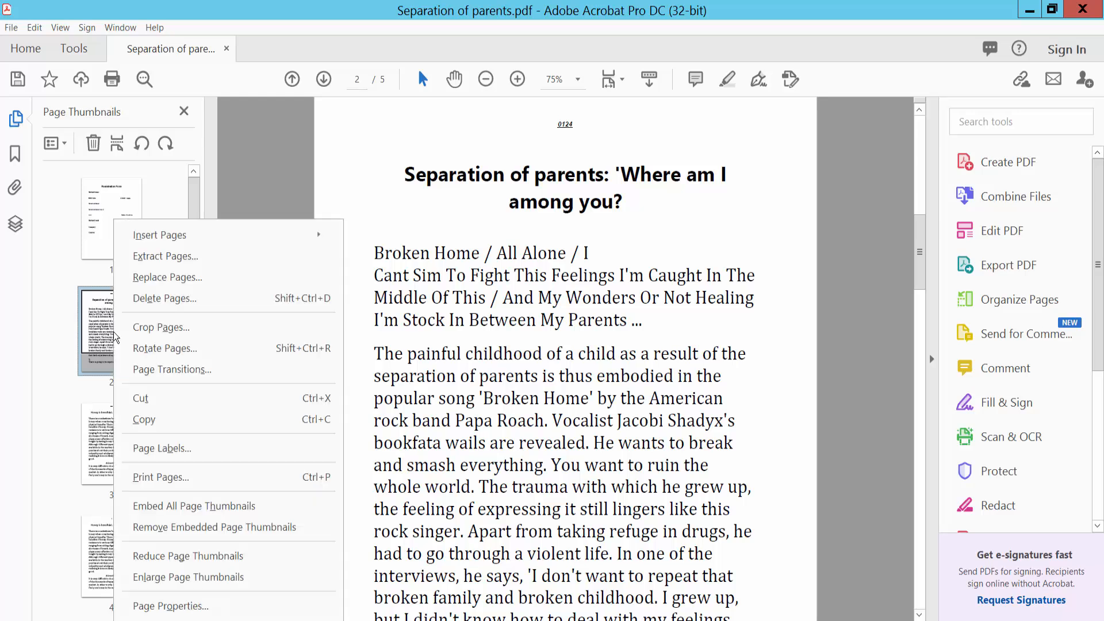
{"action": "mouse_move", "coordinate": [178, 480]}
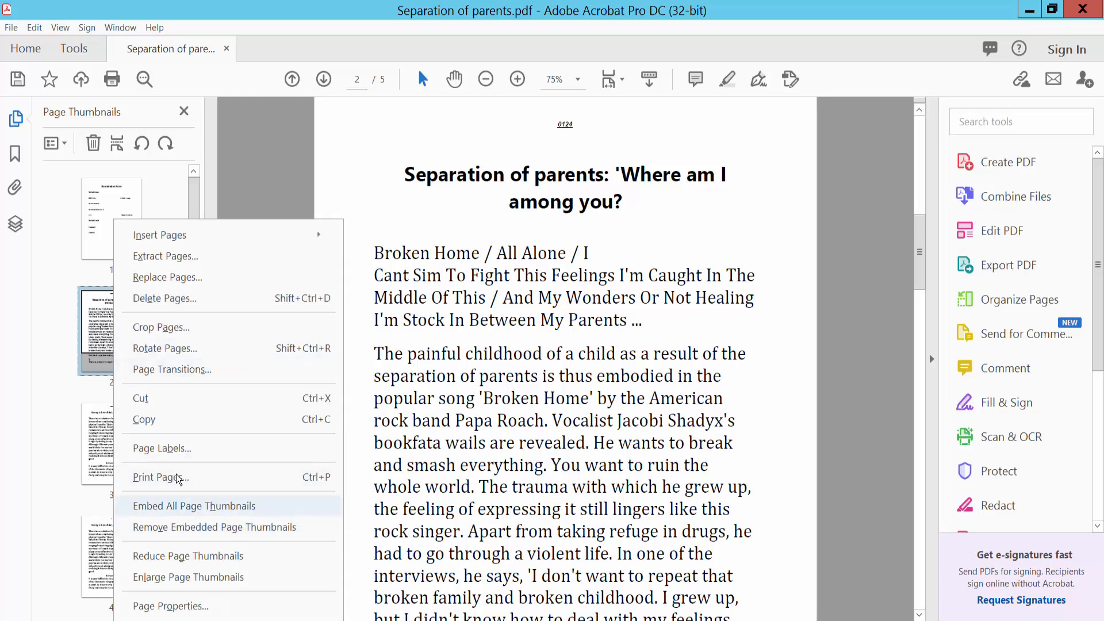
{"action": "left_click", "coordinate": [164, 298]}
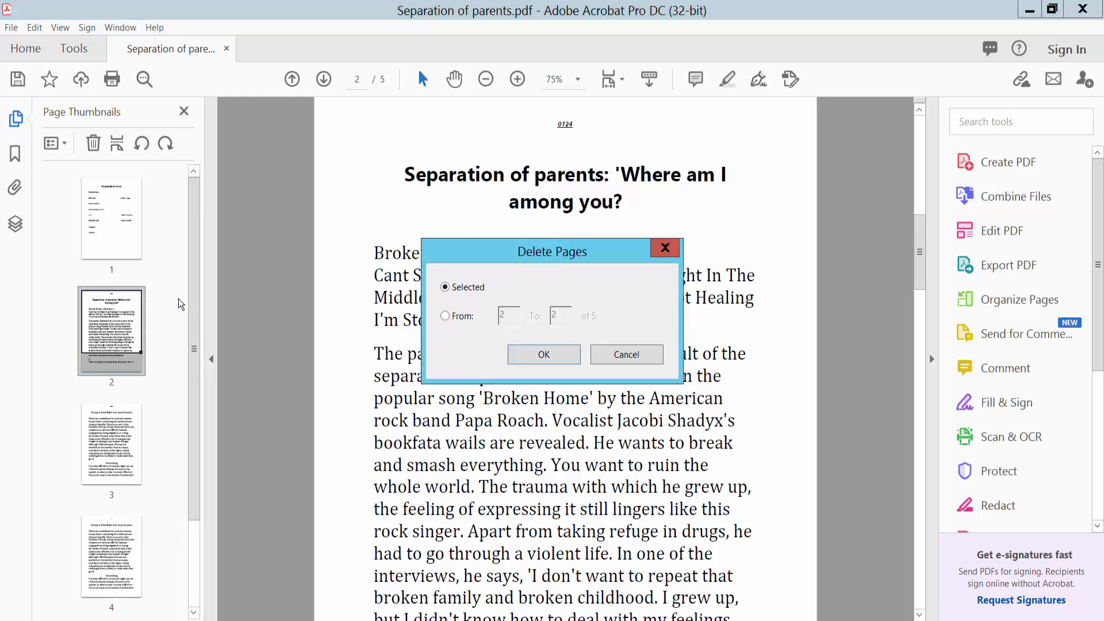
{"action": "left_click", "coordinate": [543, 354]}
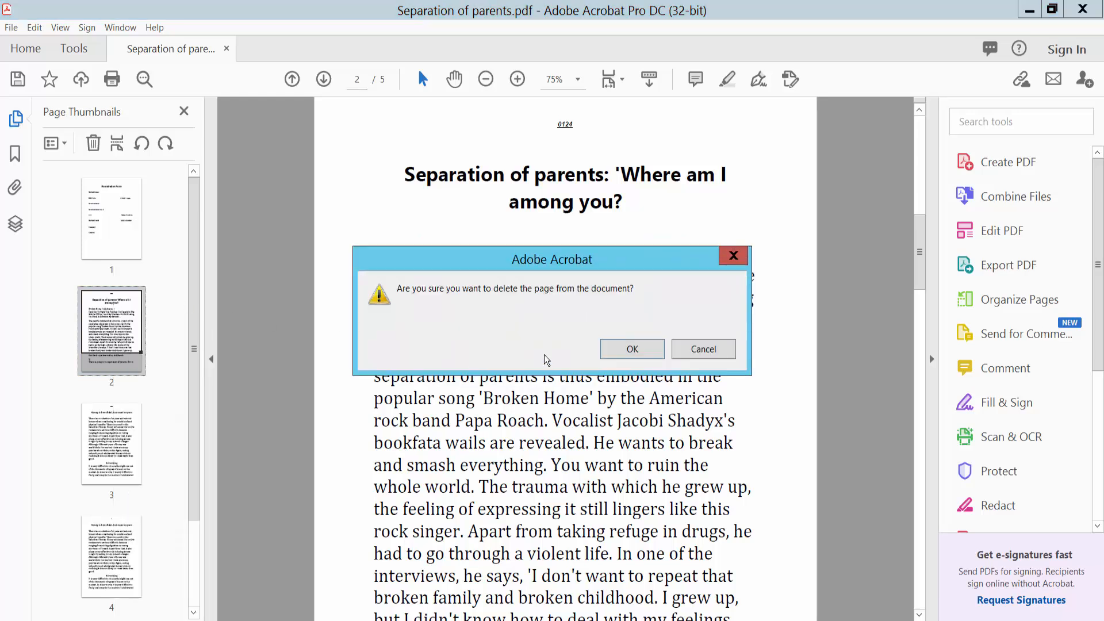
{"action": "left_click", "coordinate": [631, 348]}
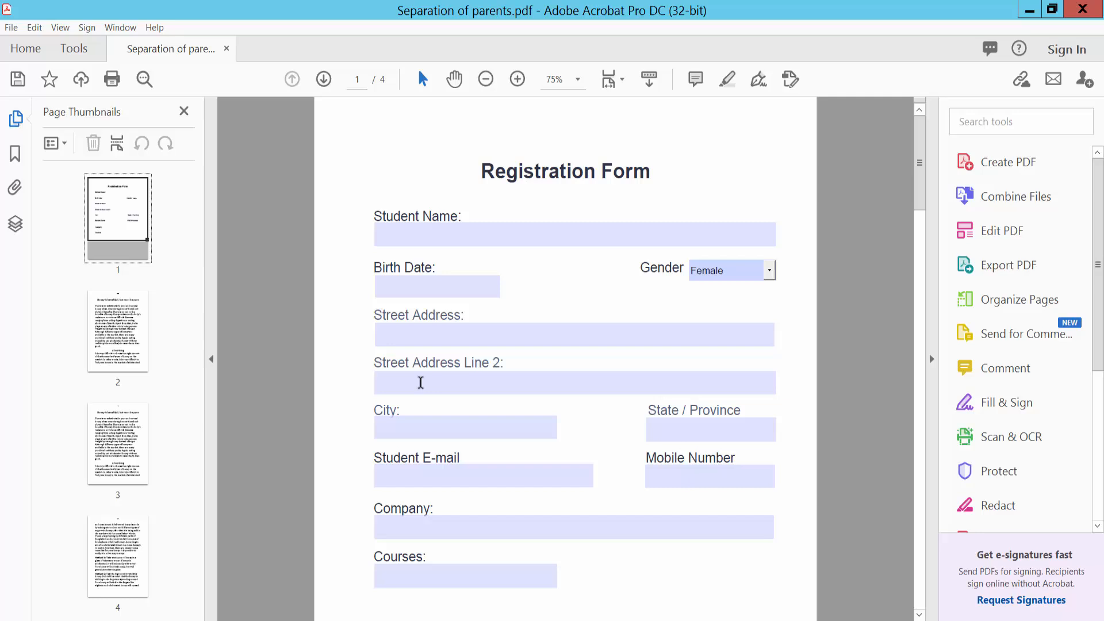
- Delete the duplicate honey article on page 2 with the thumbnail trash icon
{"action": "left_click", "coordinate": [117, 331]}
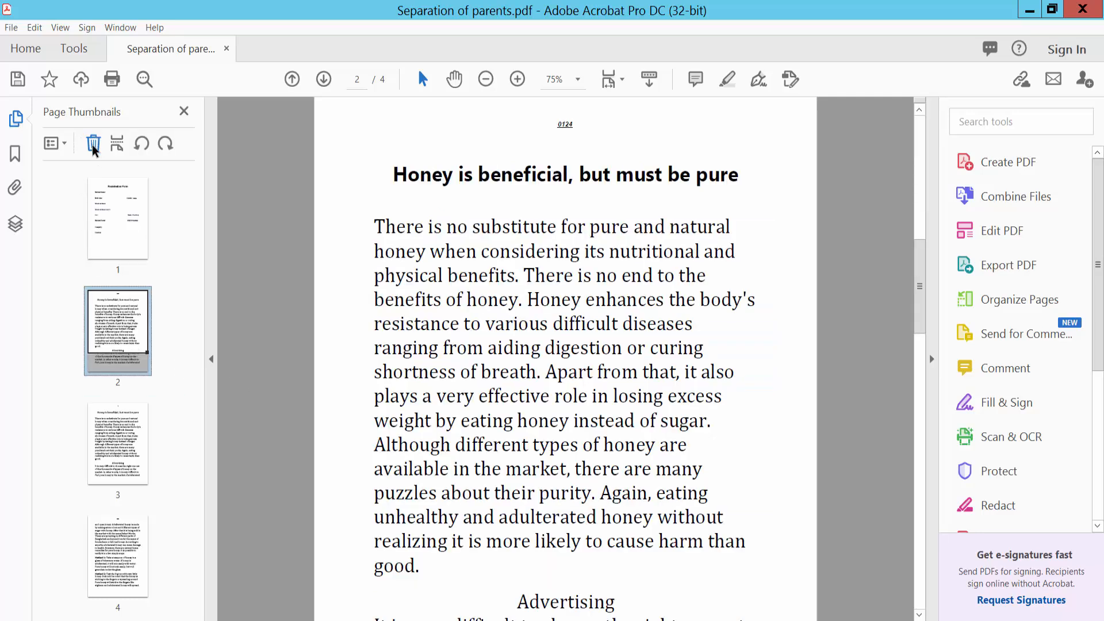
{"action": "left_click", "coordinate": [93, 144]}
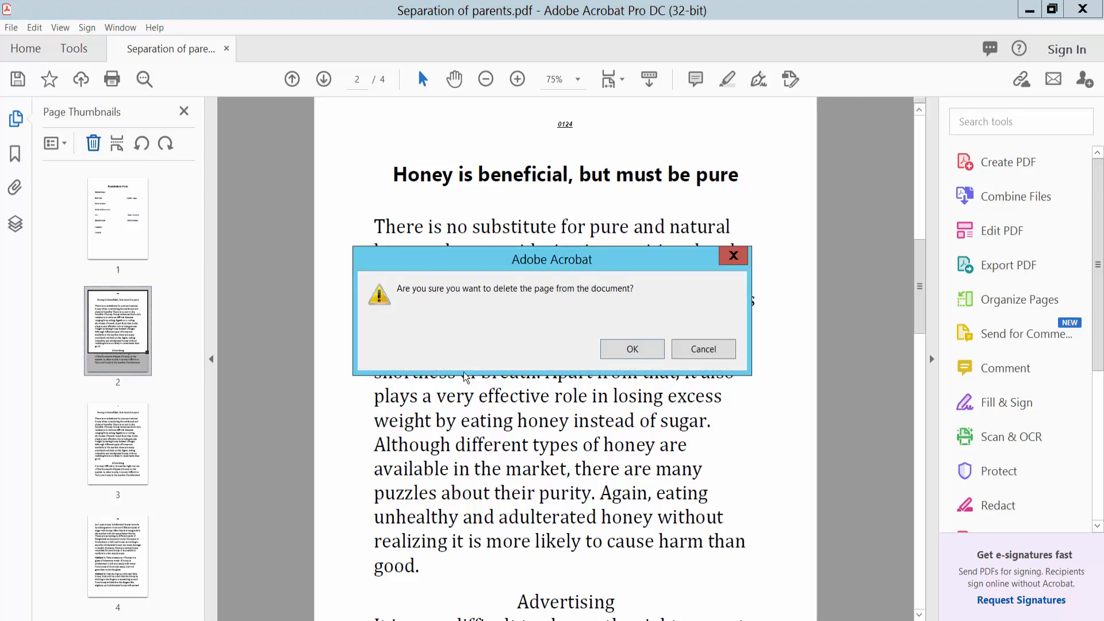
{"action": "left_click", "coordinate": [630, 348]}
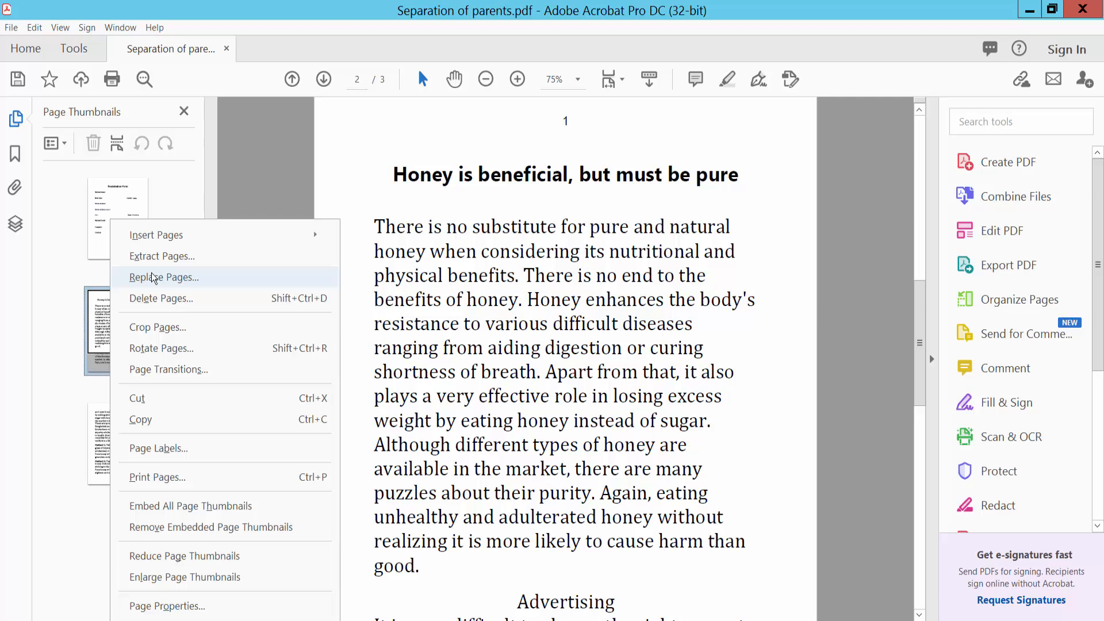
- Delete page 3 through Delete Pages, from 3 to 3
{"action": "left_click", "coordinate": [160, 298]}
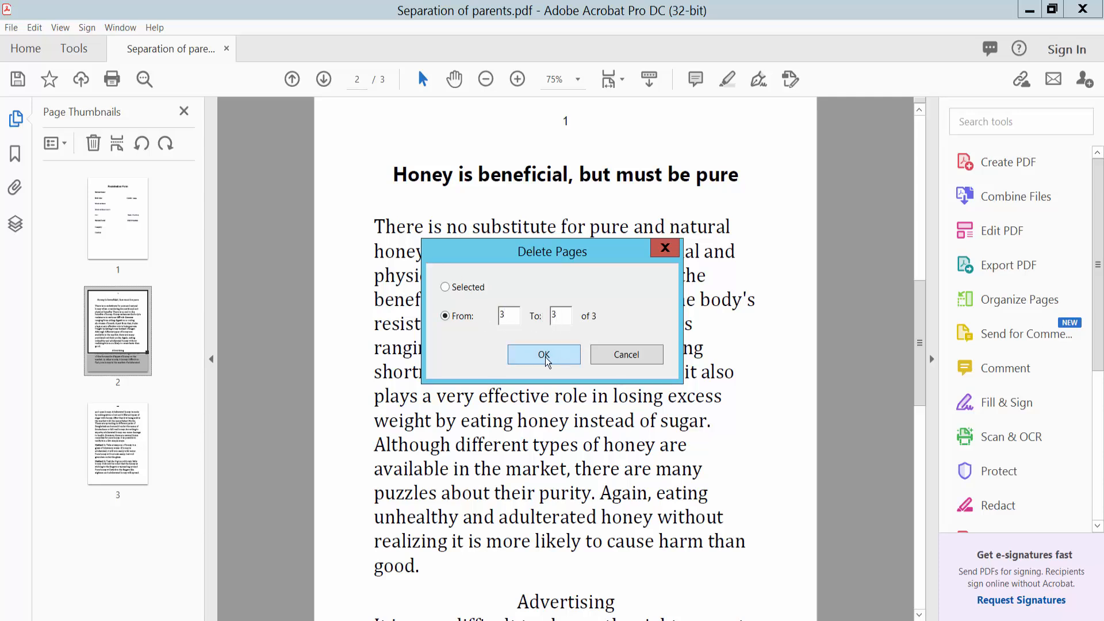
{"action": "left_click", "coordinate": [543, 354]}
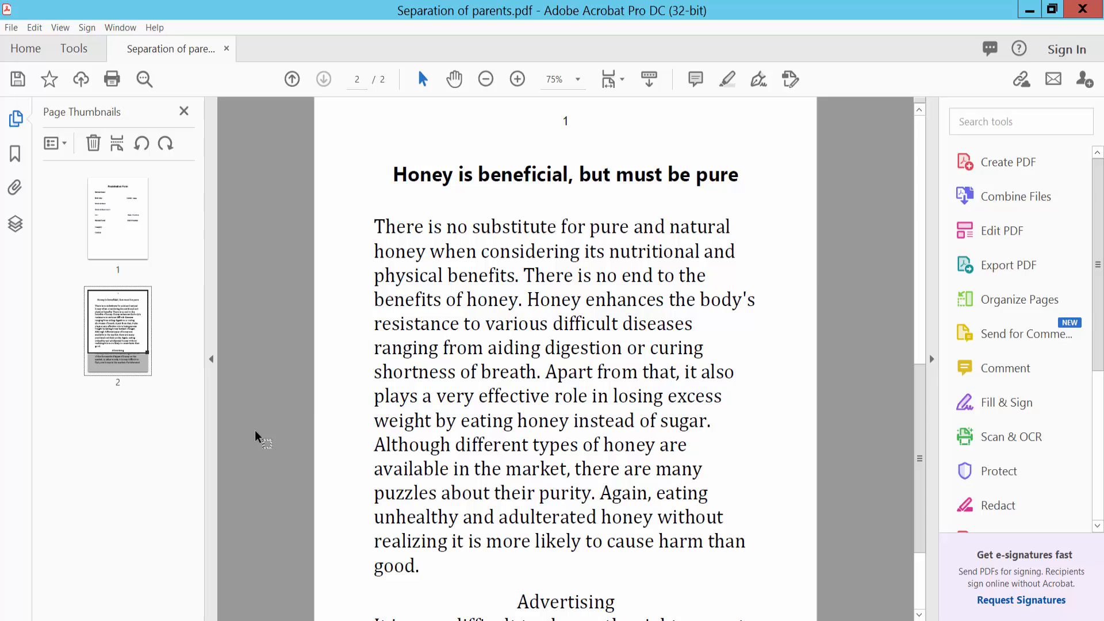
- Return to the Registration Form on page 1, click Student Name, and scroll
{"action": "left_click", "coordinate": [292, 79]}
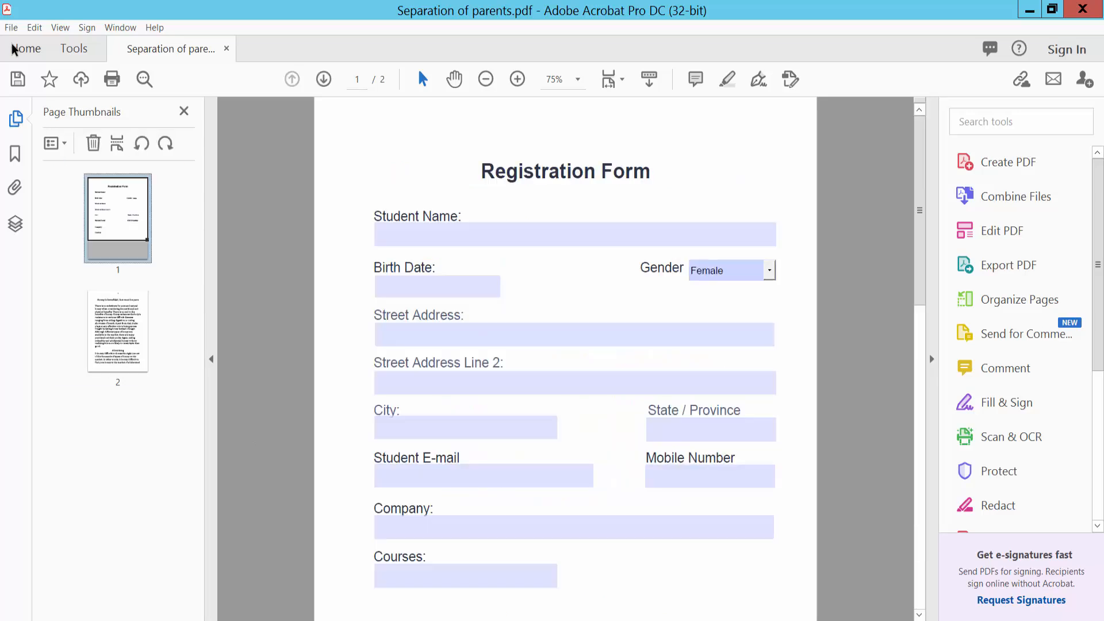
{"action": "left_click", "coordinate": [10, 27]}
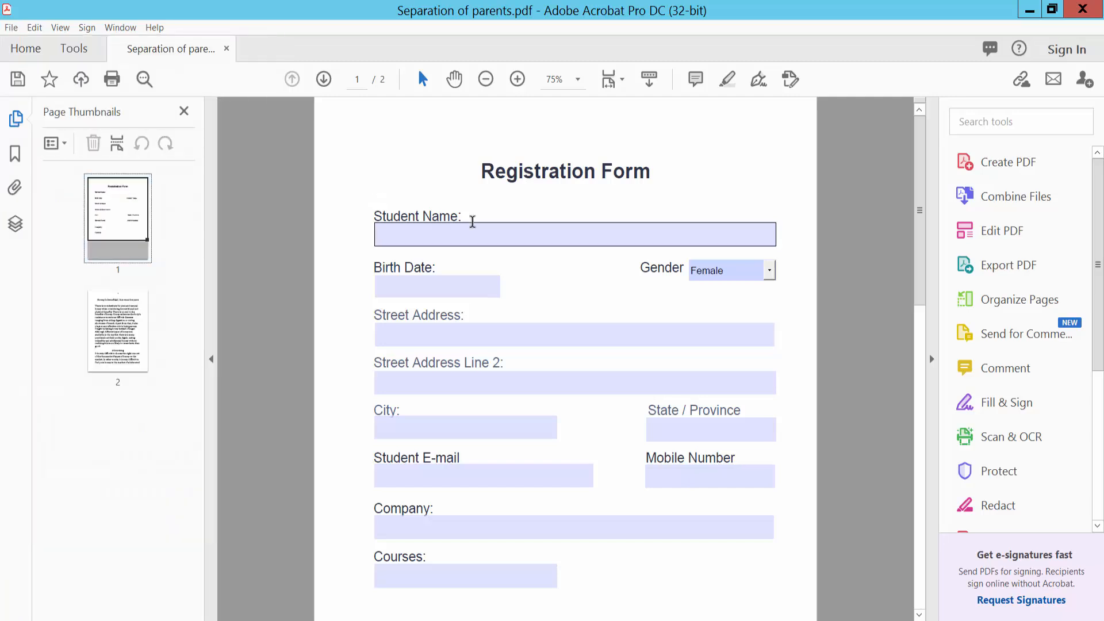
{"action": "scroll", "scroll_direction": "up", "scroll_amount": 3}
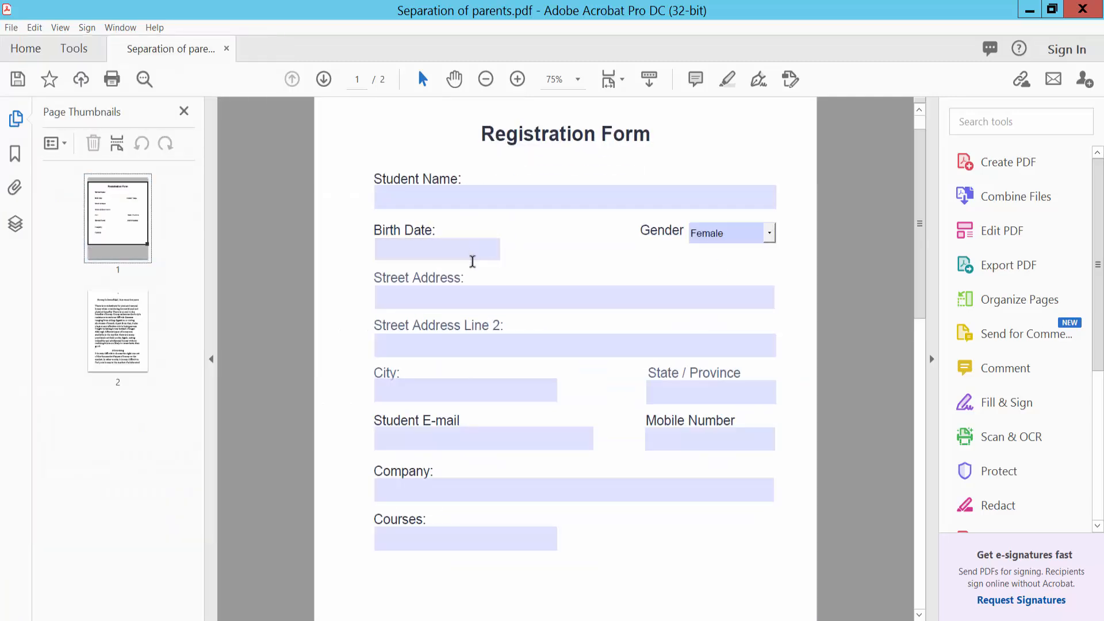